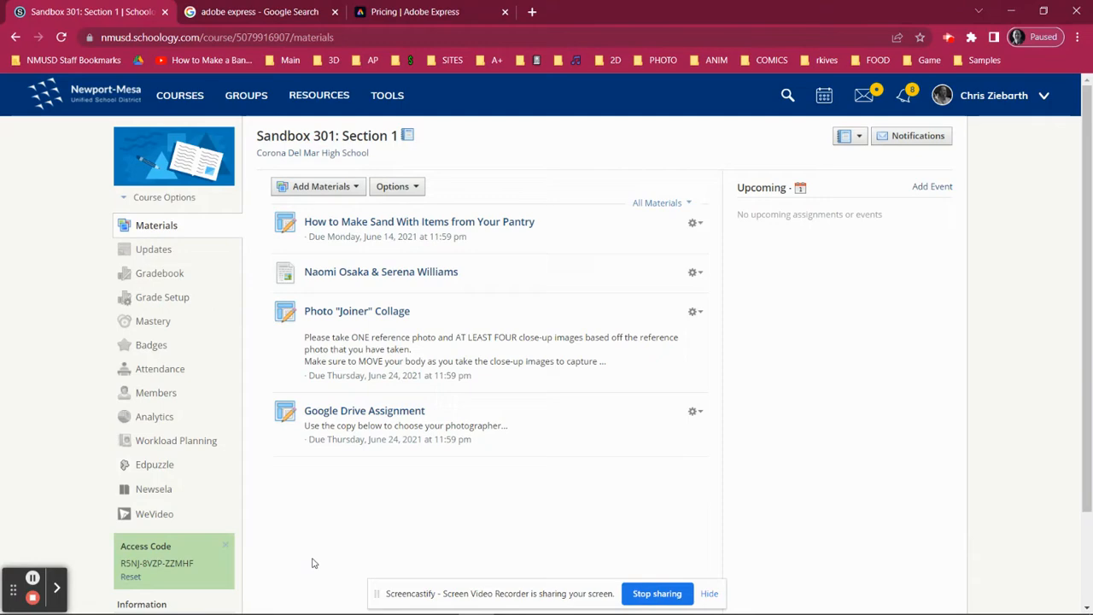
mouse_move(323, 546)
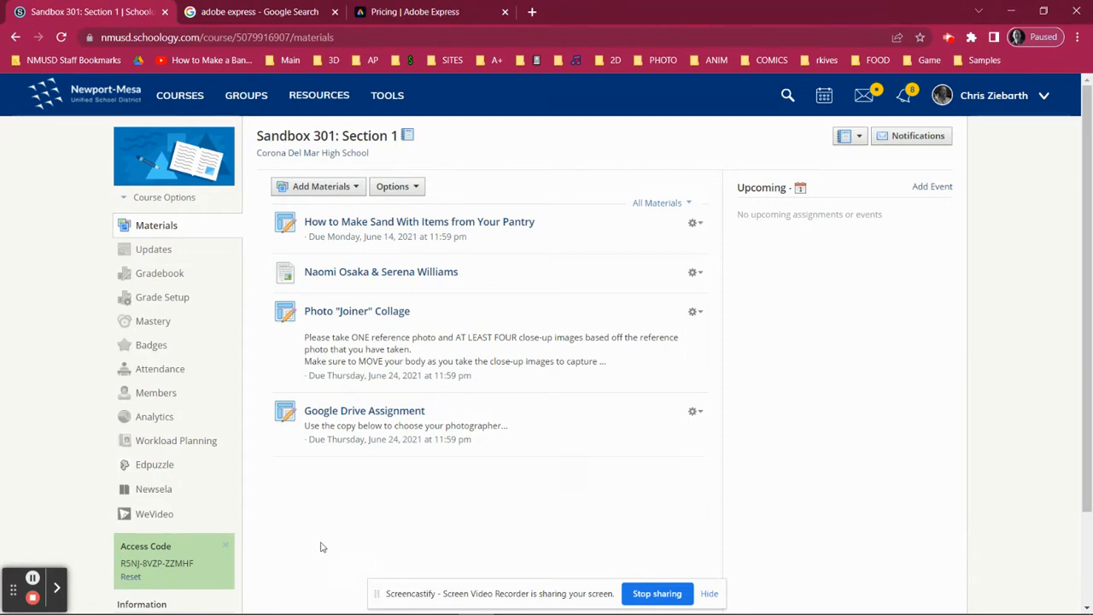
Step: Look over the Schoology courses list, then return to the adobe express Google results
click(179, 95)
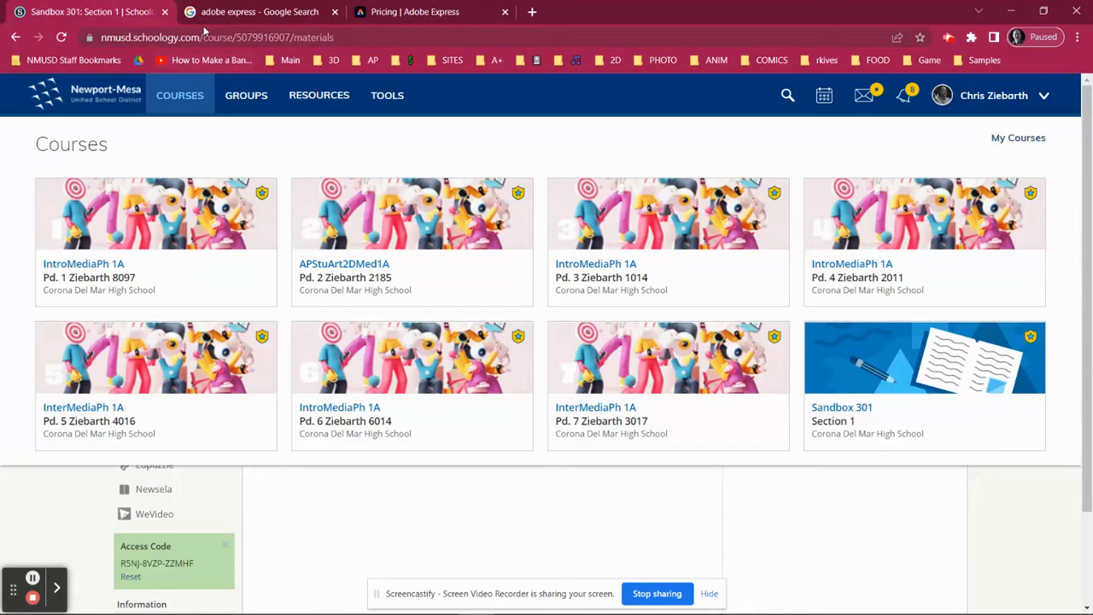
click(259, 11)
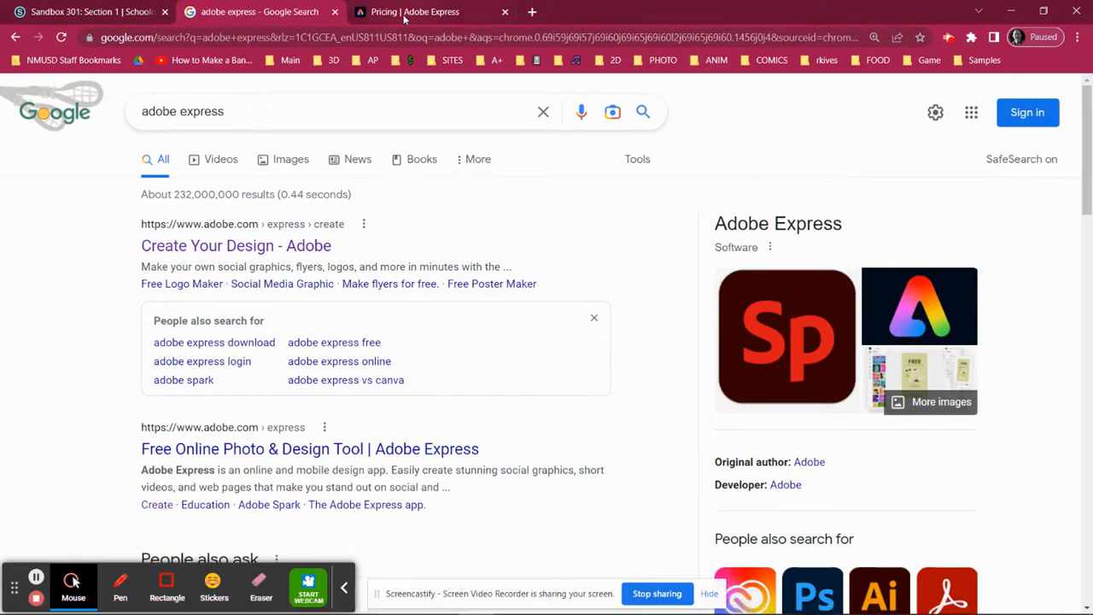
Step: Review the Adobe Express pricing page comparing Free and US$9.99/month Premium plans
click(415, 11)
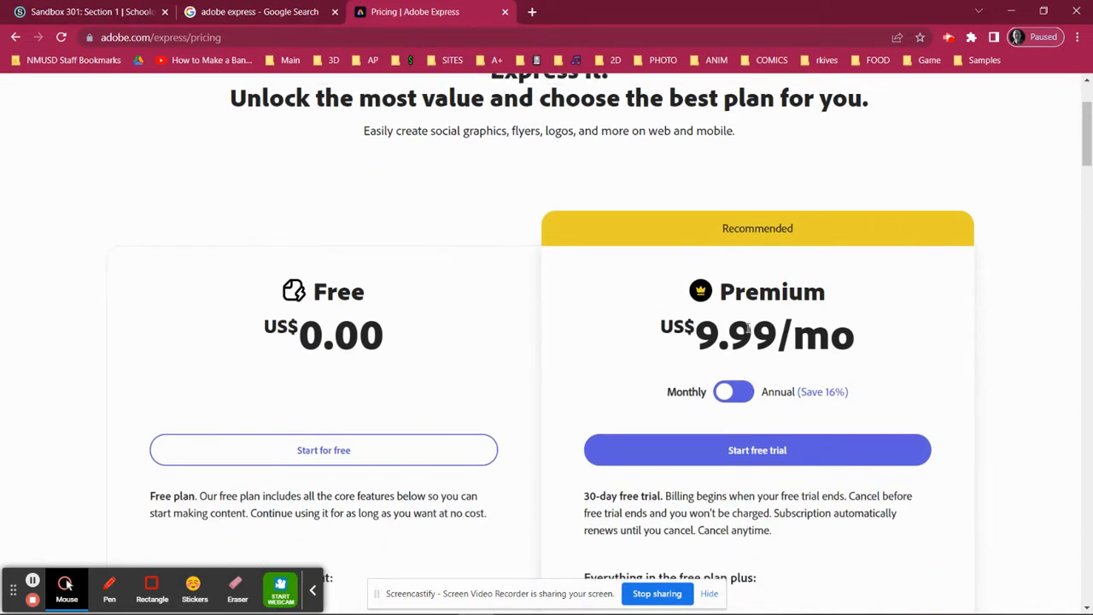
scroll(down, 3)
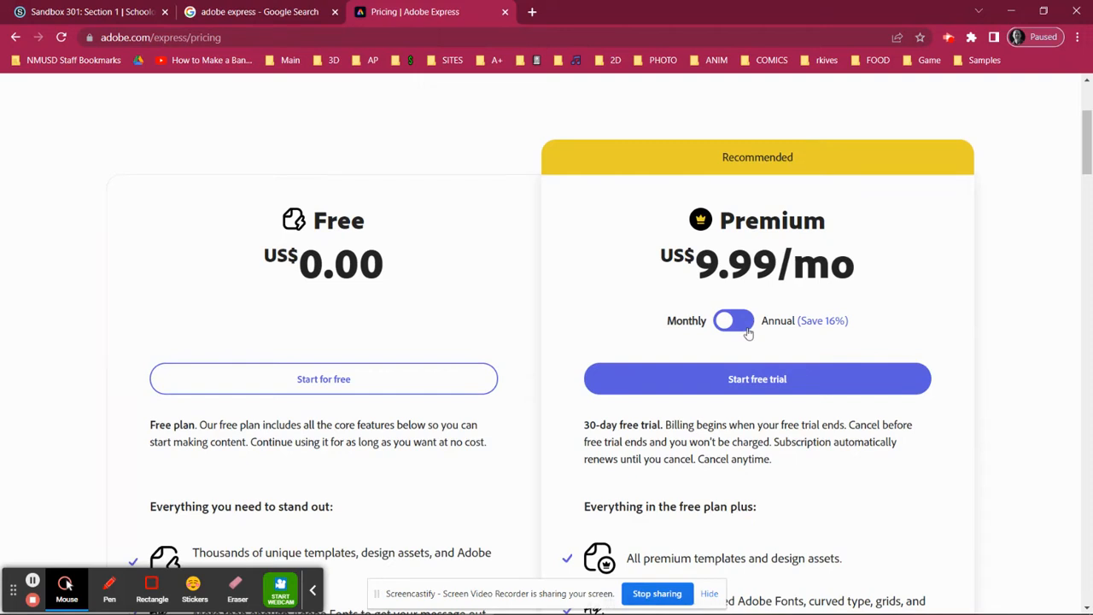
scroll(up, 3)
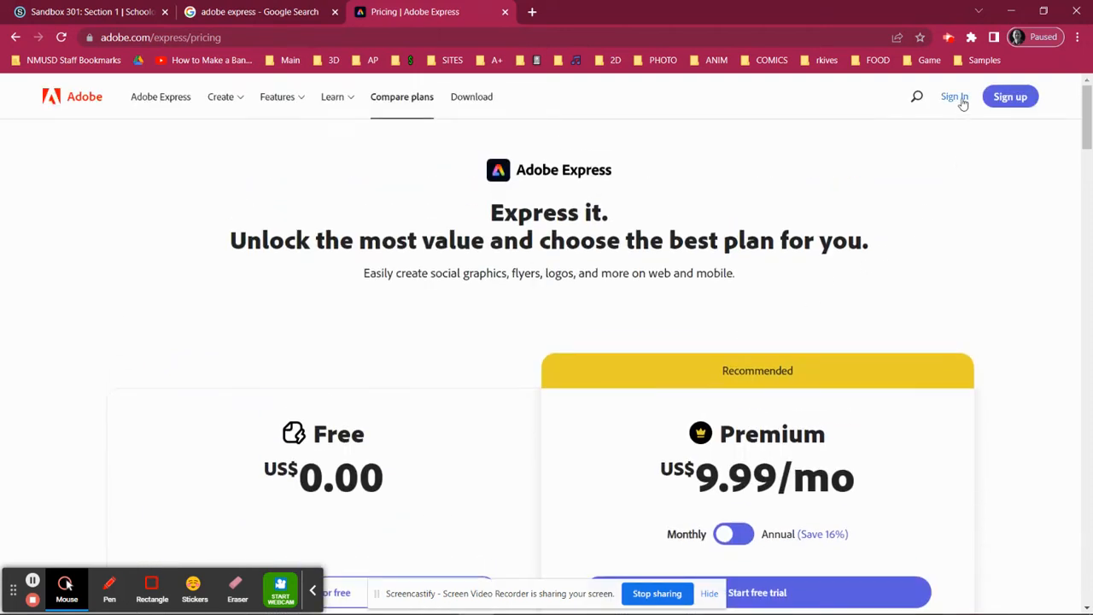
mouse_move(833, 188)
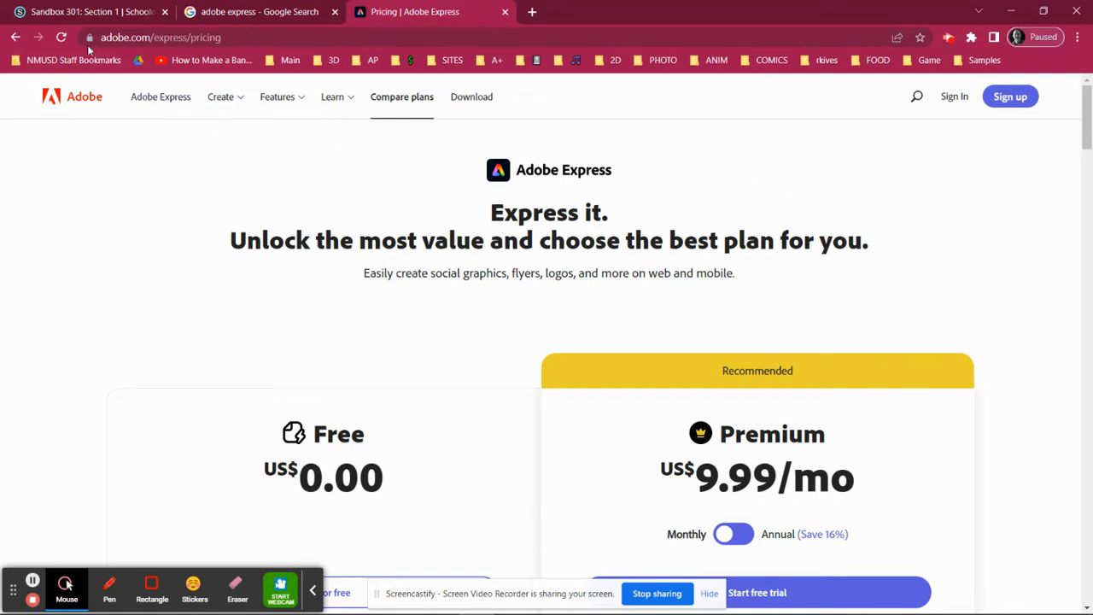
Step: Return to Schoology's overview listing all eight courses, through Sandbox 301
click(85, 11)
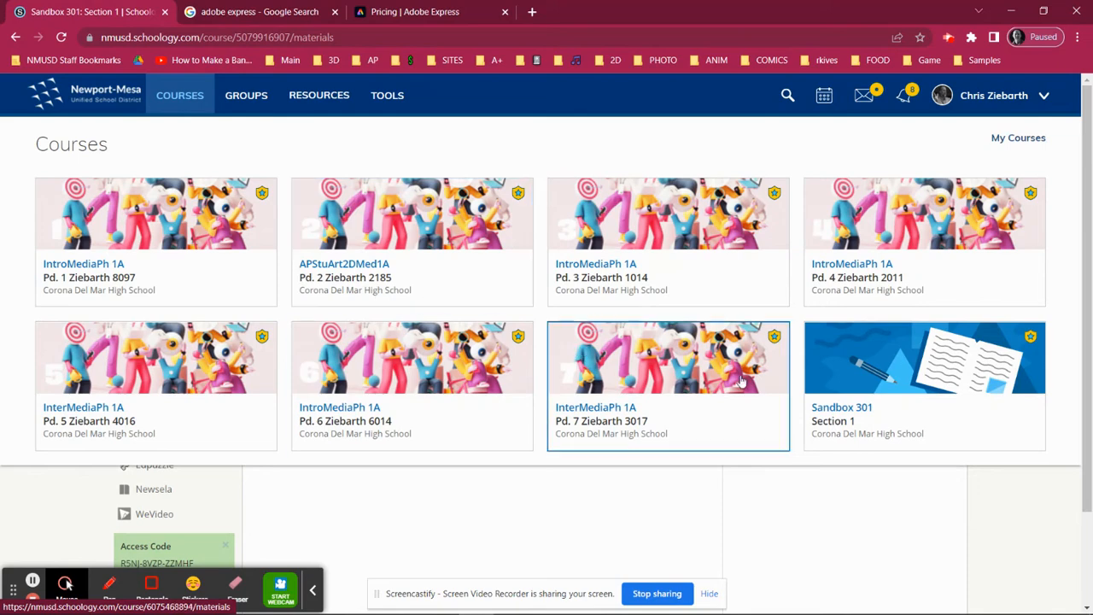
mouse_move(750, 380)
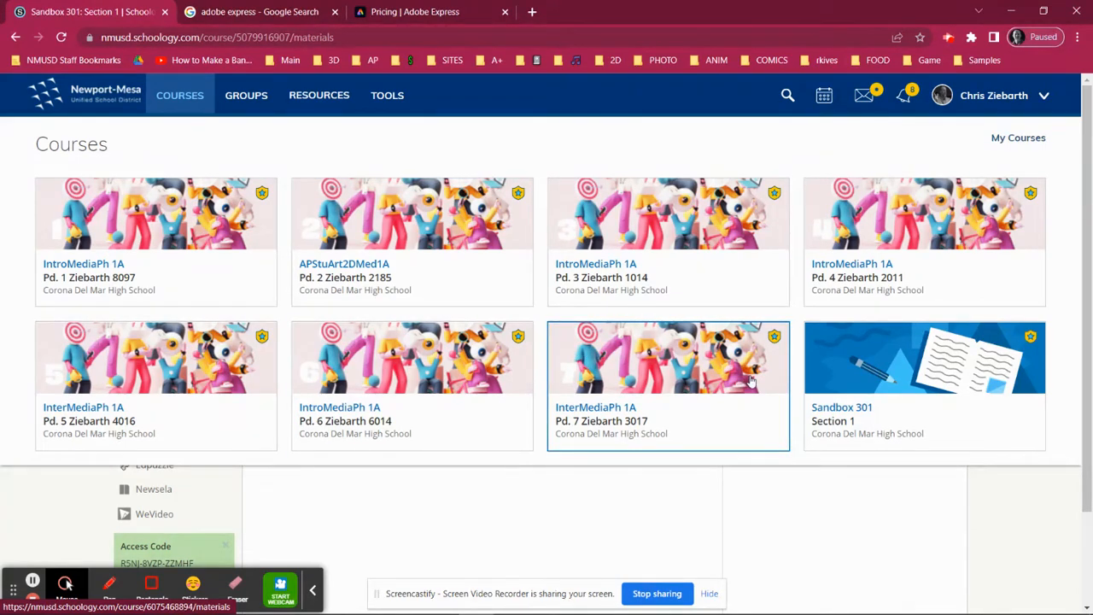
mouse_move(957, 387)
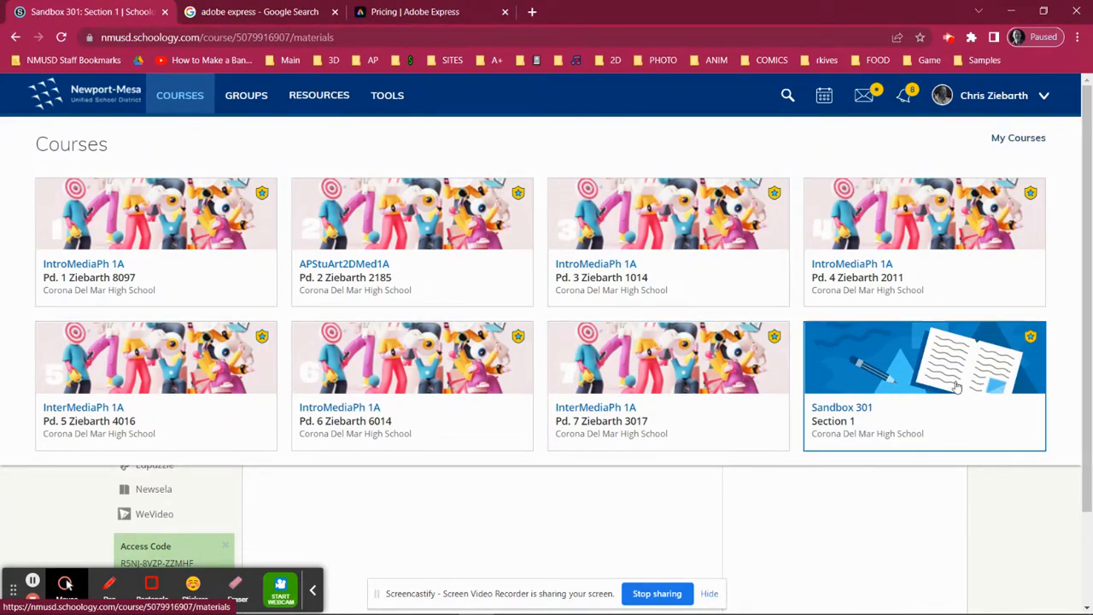
mouse_move(916, 346)
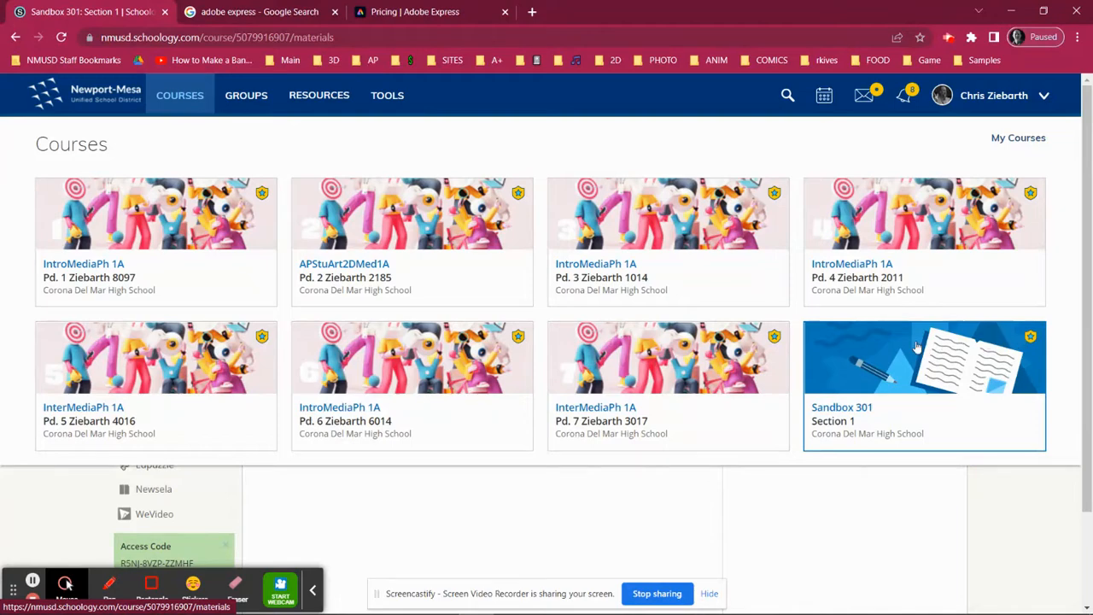
mouse_move(861, 385)
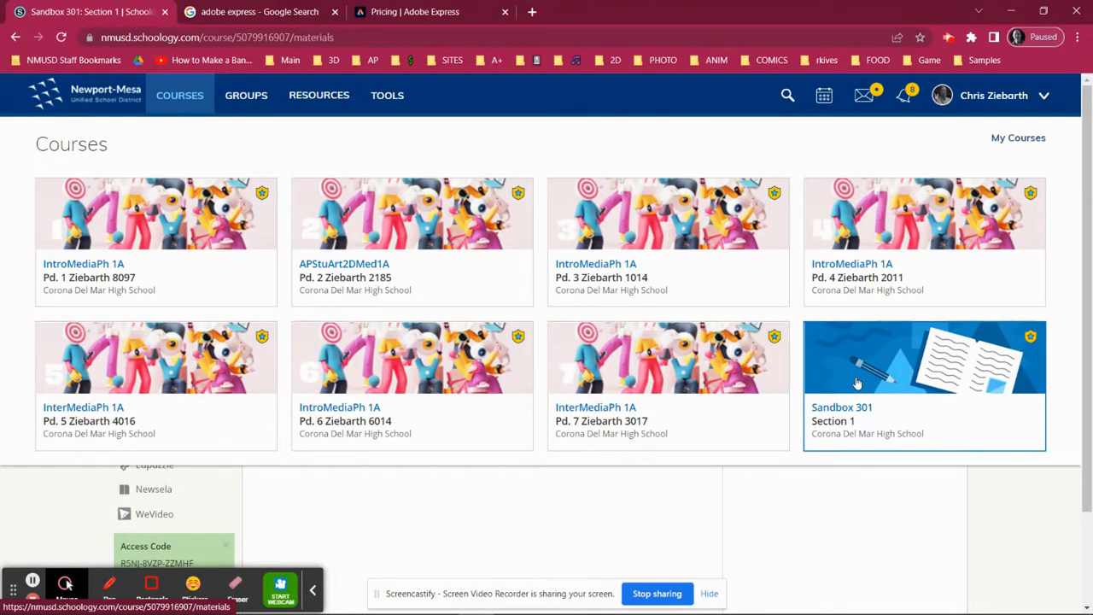
mouse_move(854, 383)
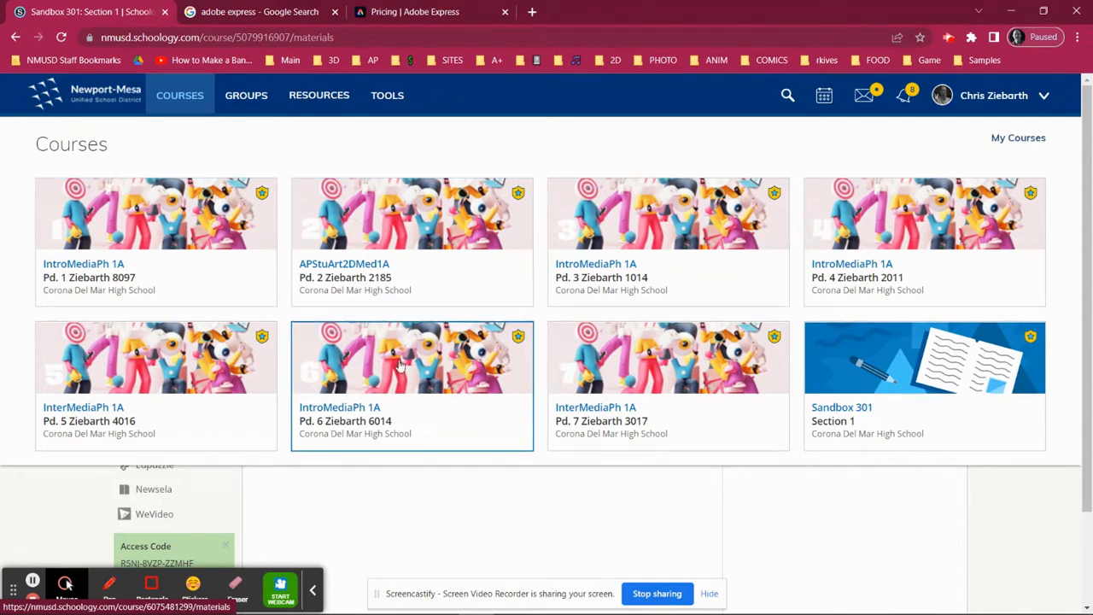
Step: From the adobe express Google results, open the 'Create Your Design - Adobe' result
click(259, 11)
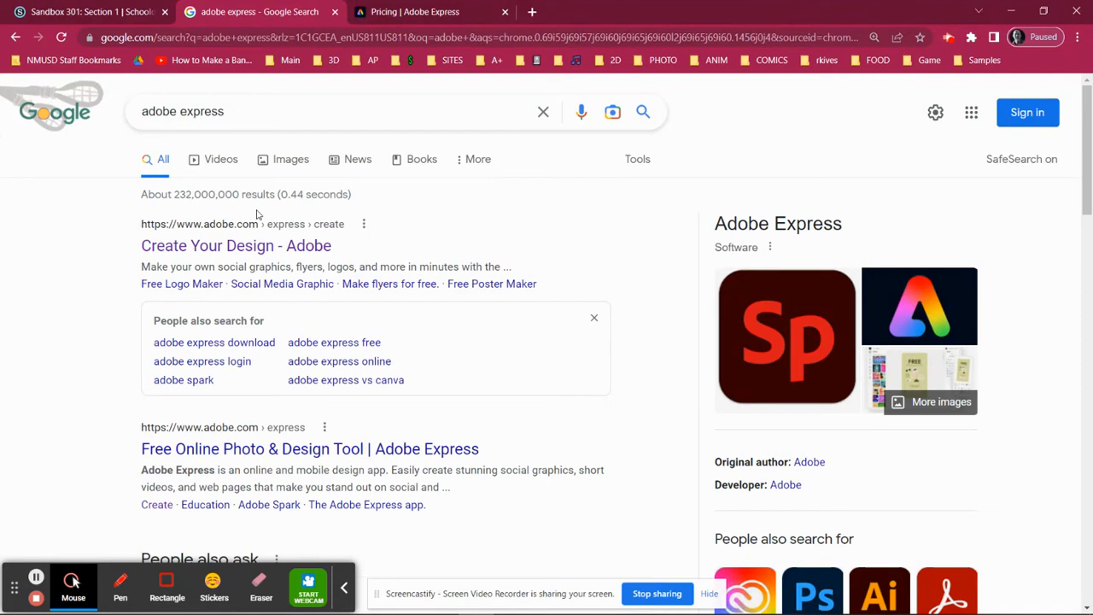
mouse_move(236, 245)
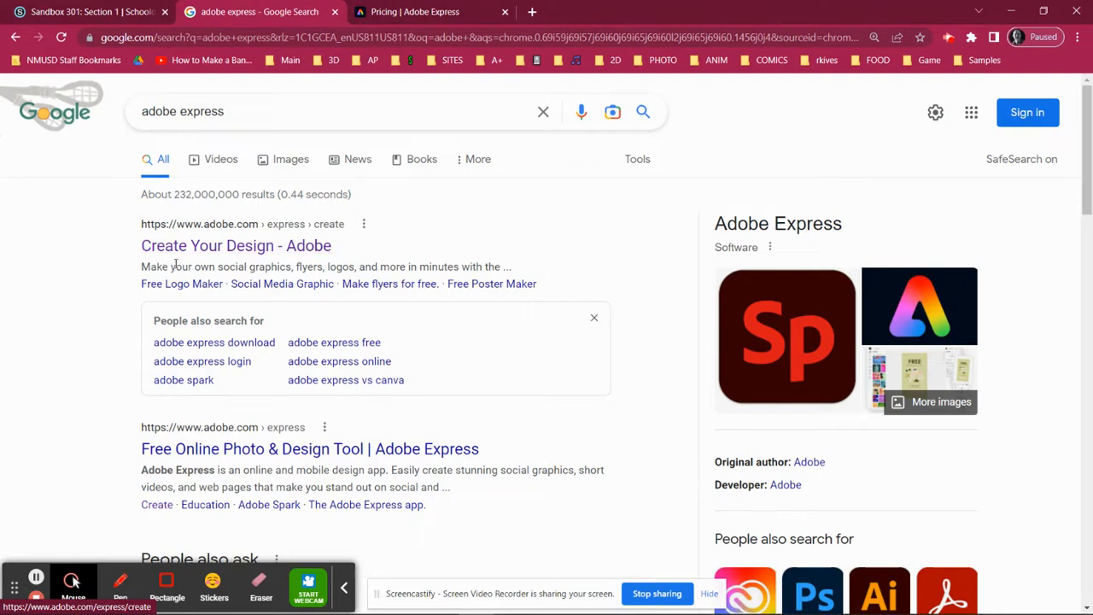
click(236, 246)
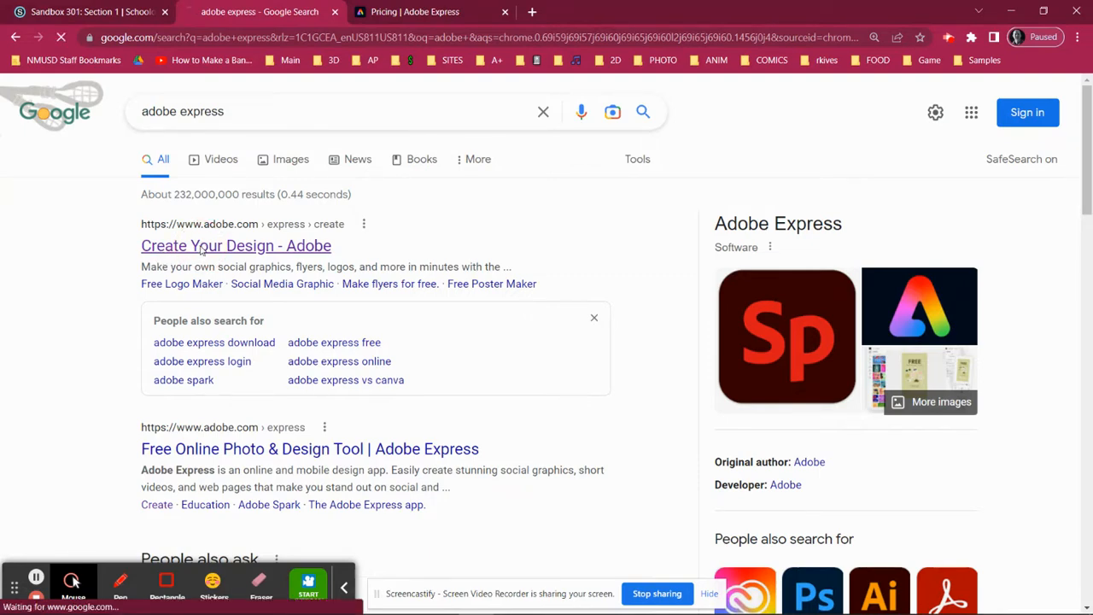
Step: Let the adobe.com/express/create 'Free standout content maker' page finish loading
click(236, 245)
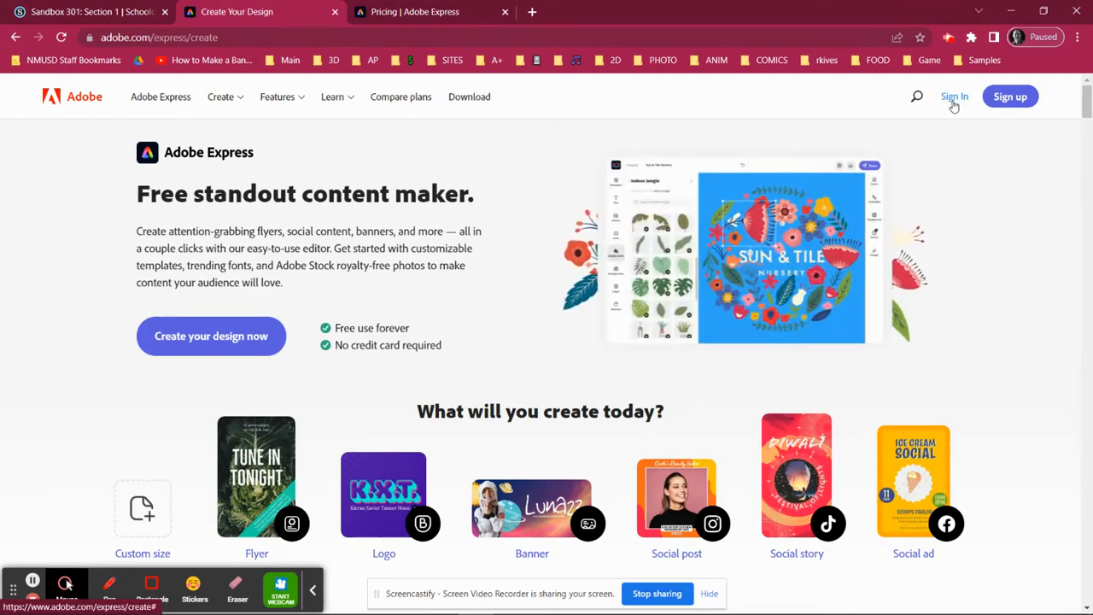
Step: Start logging in to Adobe Express with Google, reaching password verification
click(954, 97)
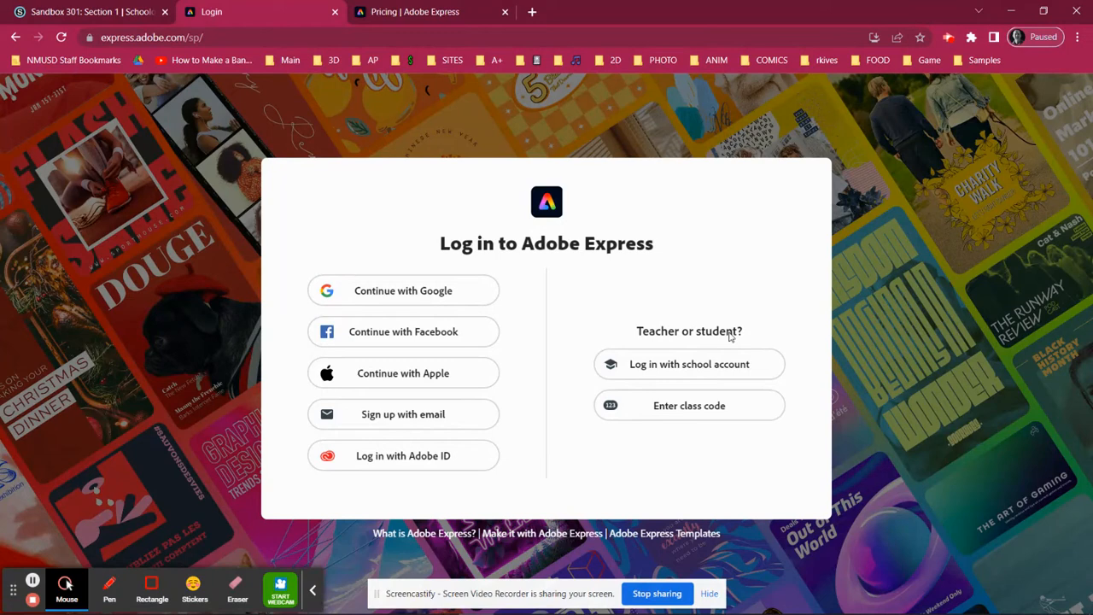
mouse_move(592, 437)
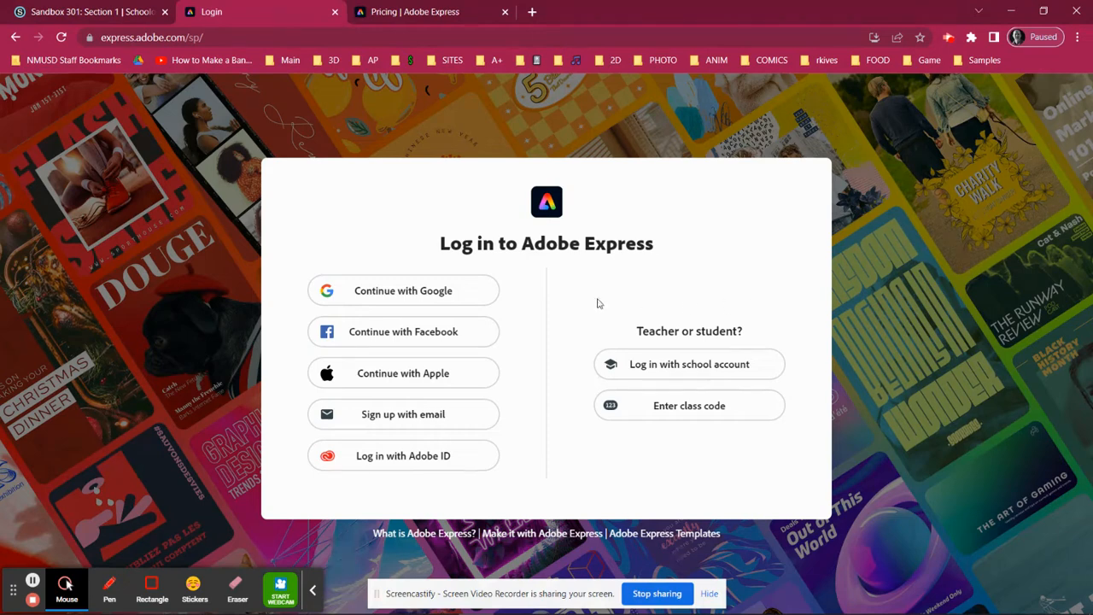
mouse_move(558, 333)
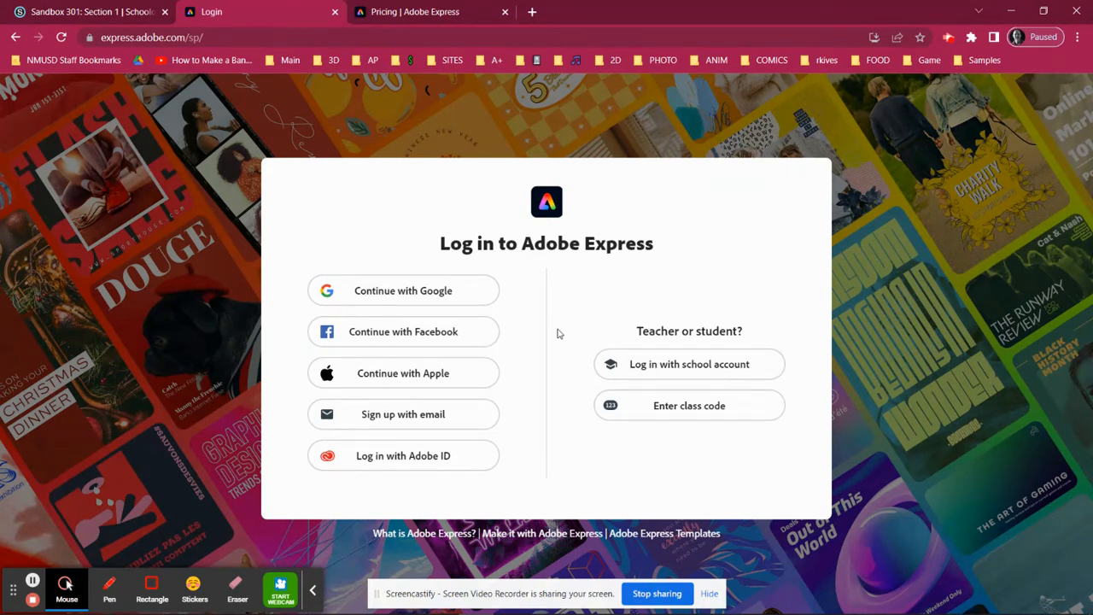
mouse_move(439, 269)
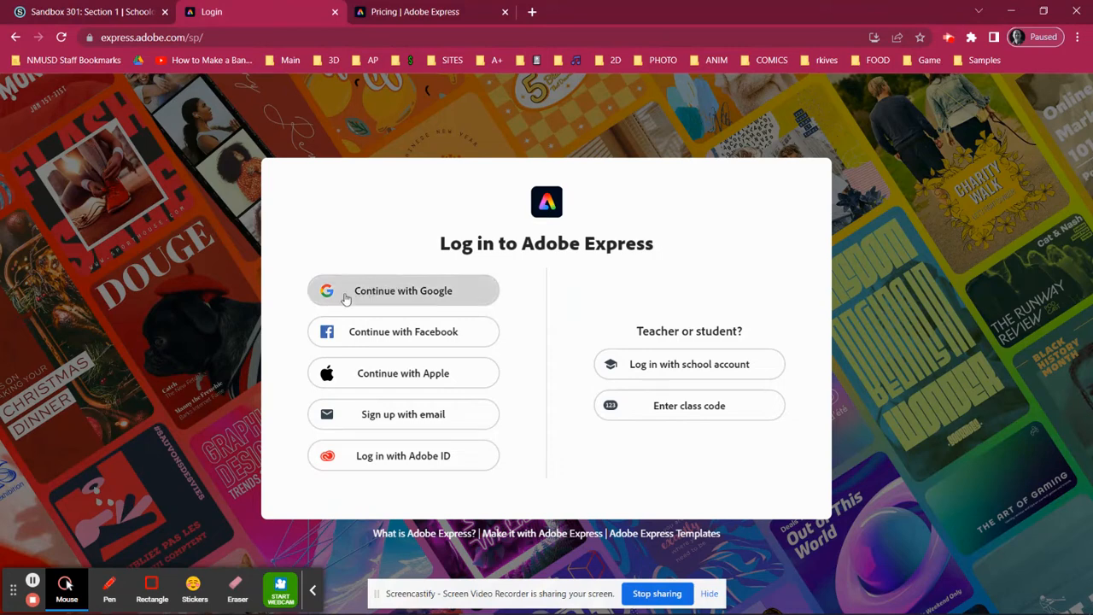
click(403, 291)
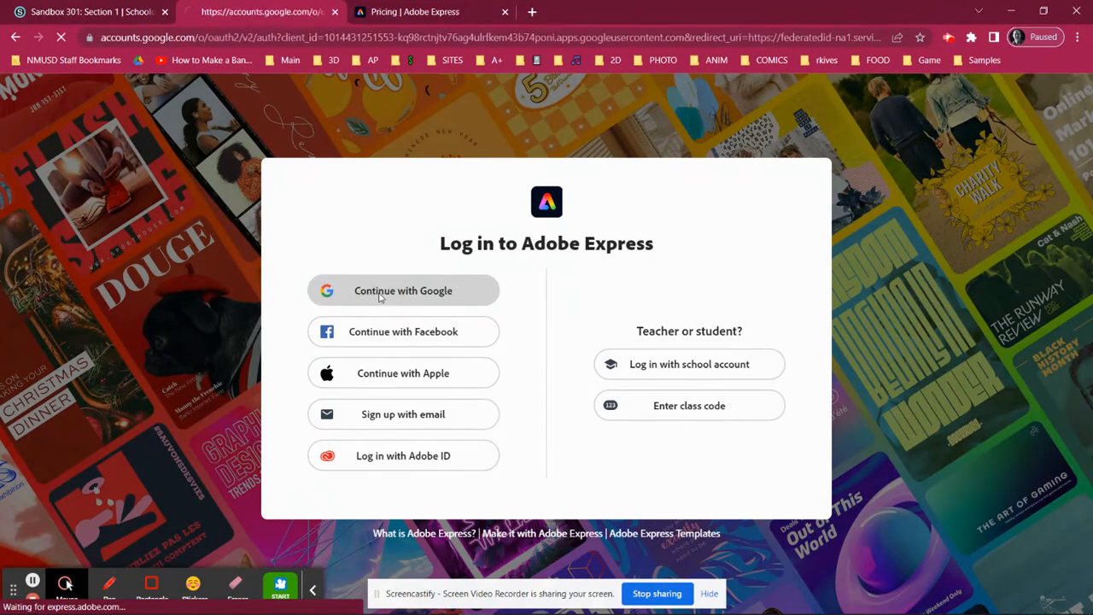
click(402, 291)
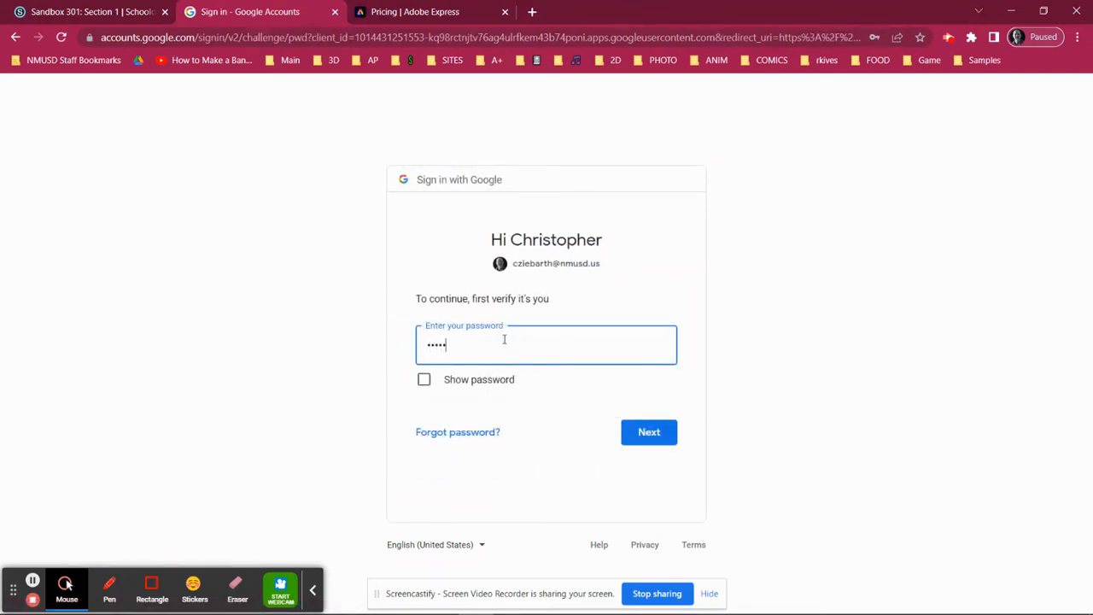
Step: Submit the Google password and sign in with the Enterprise ID school account
click(649, 431)
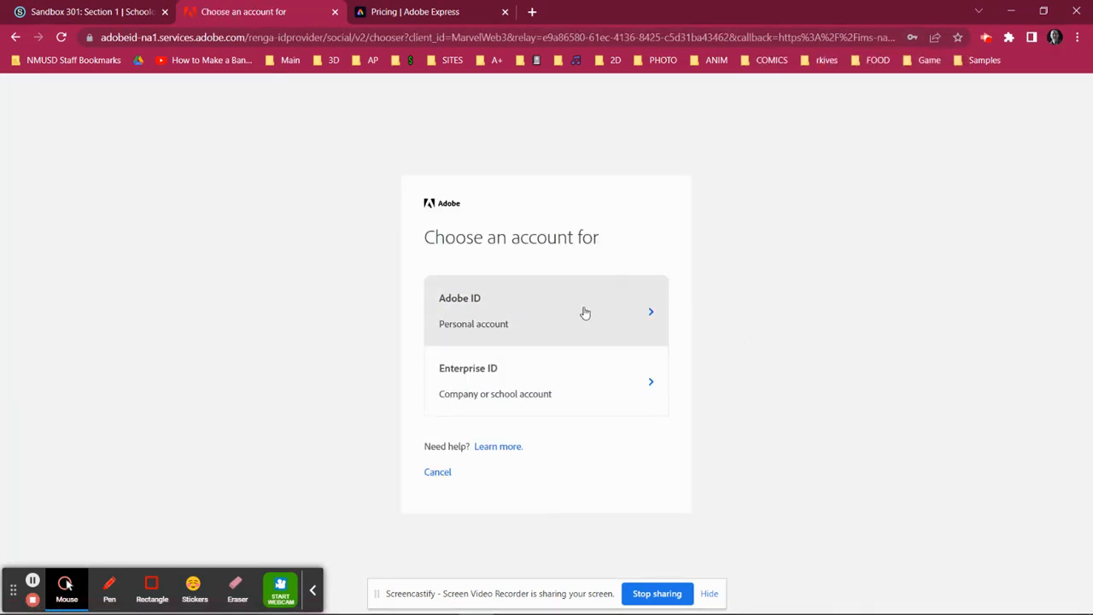
mouse_move(468, 328)
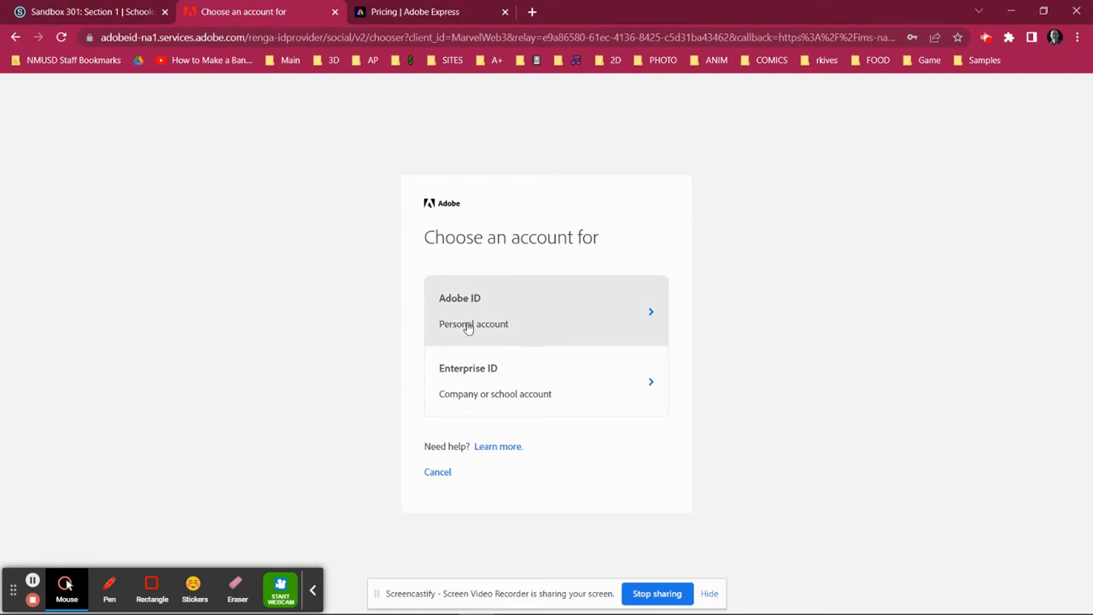
mouse_move(467, 384)
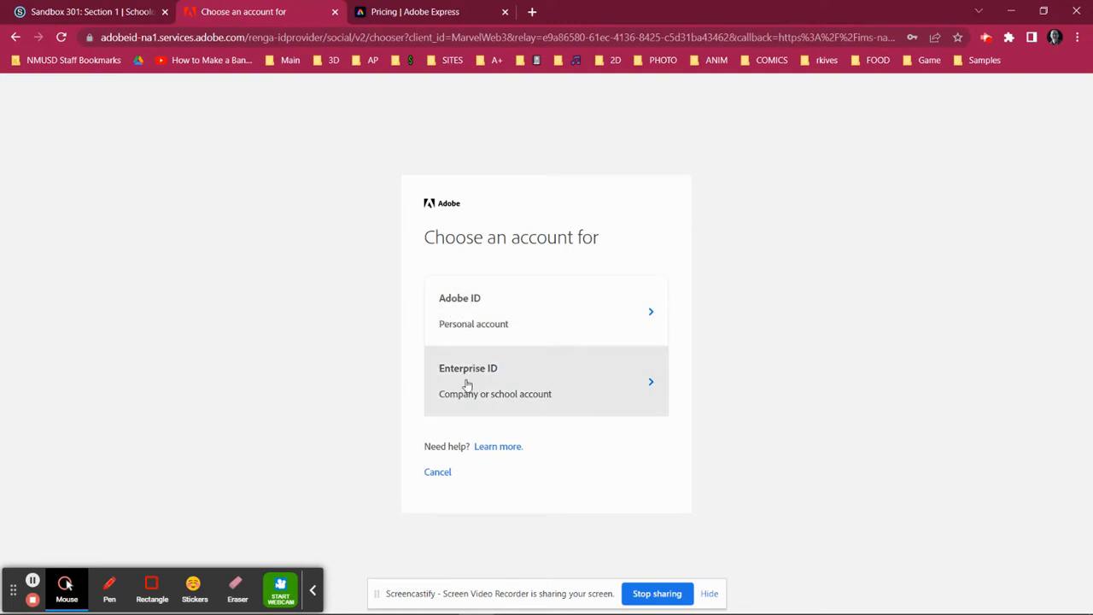
mouse_move(471, 392)
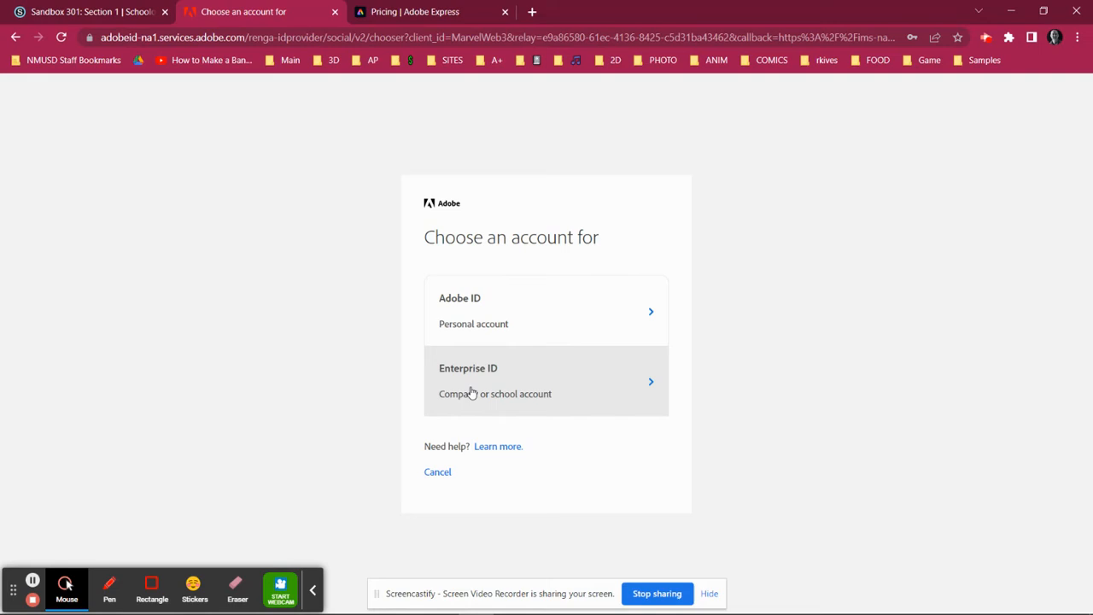
mouse_move(481, 386)
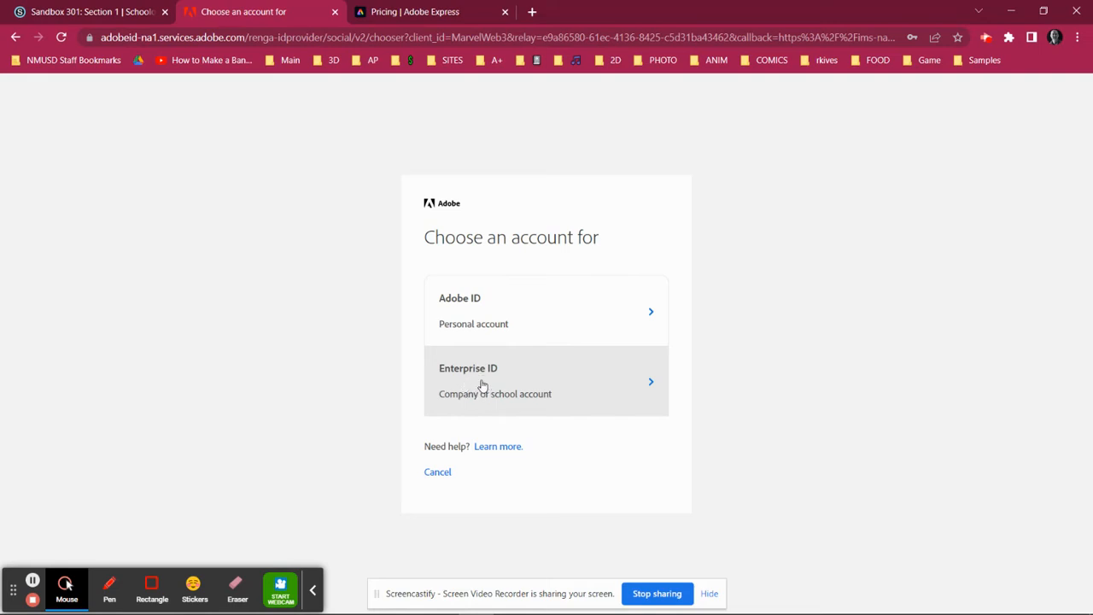
mouse_move(476, 379)
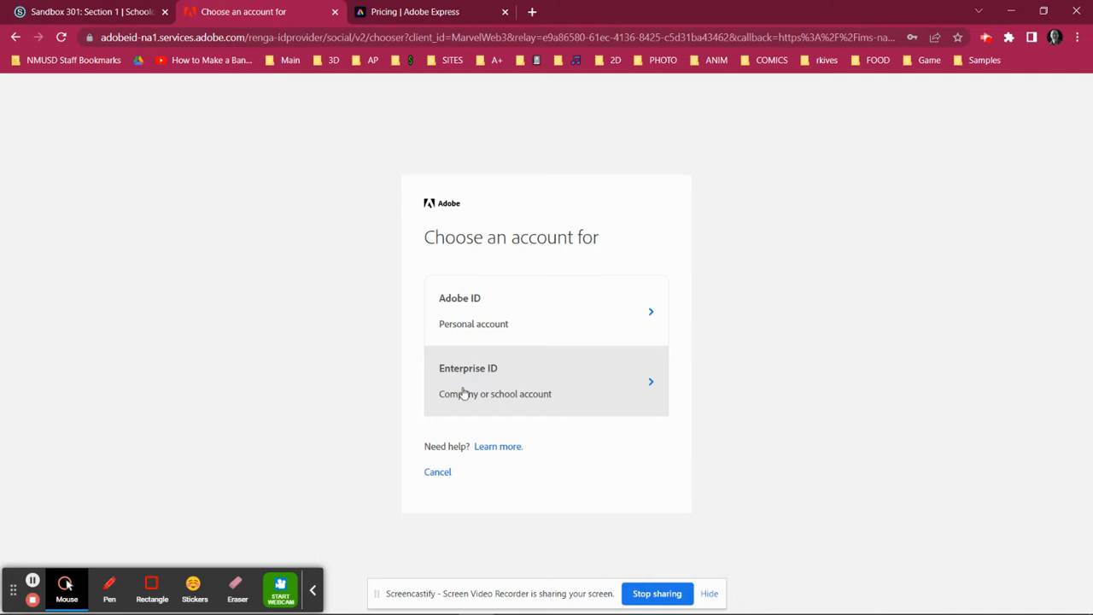
mouse_move(519, 391)
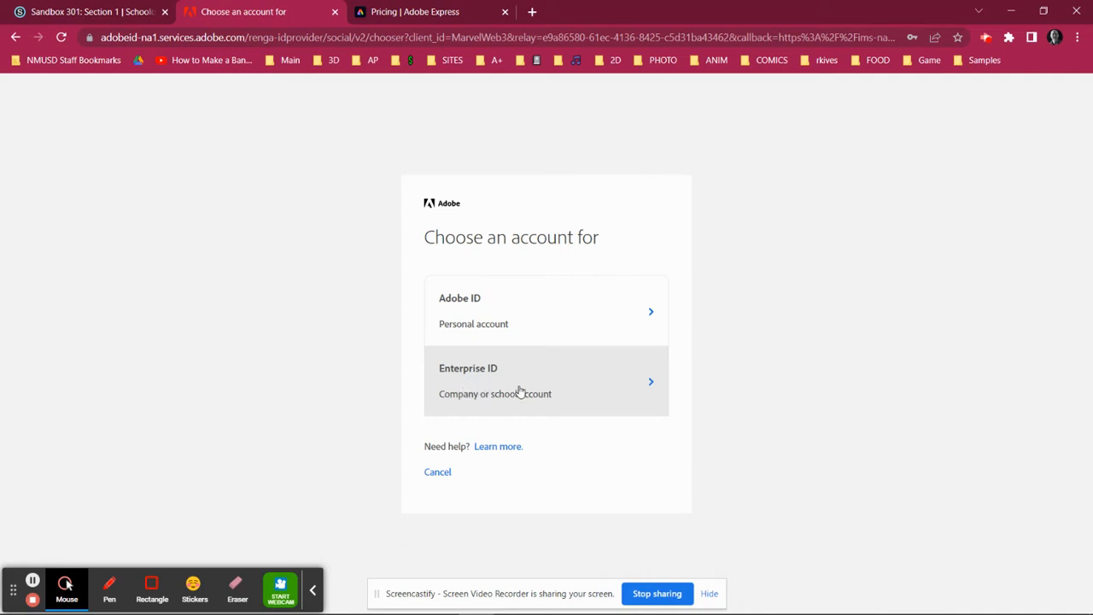
click(547, 381)
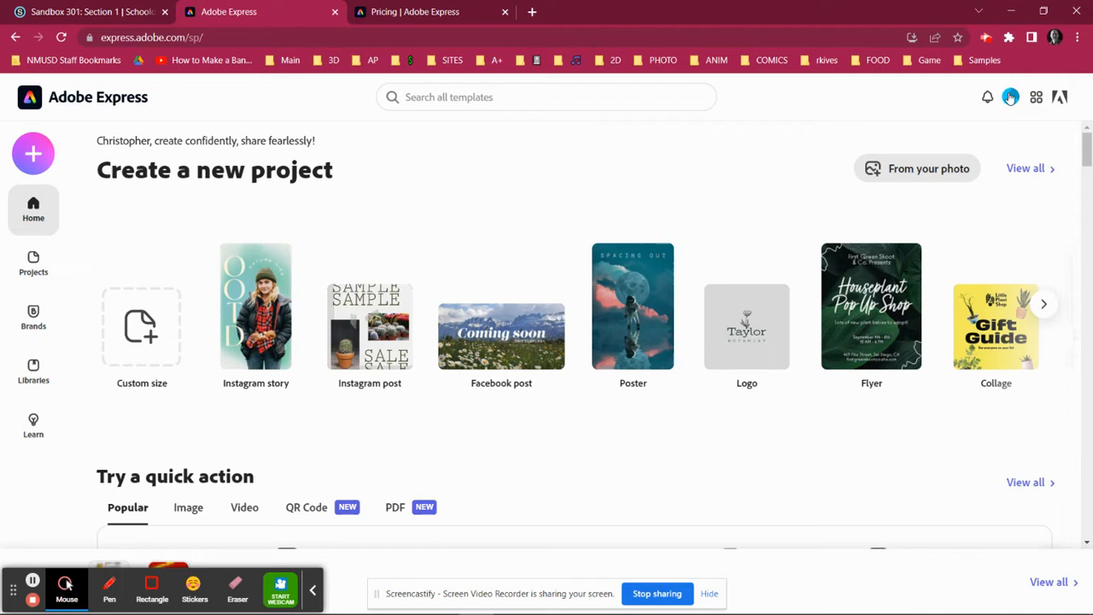
click(1011, 97)
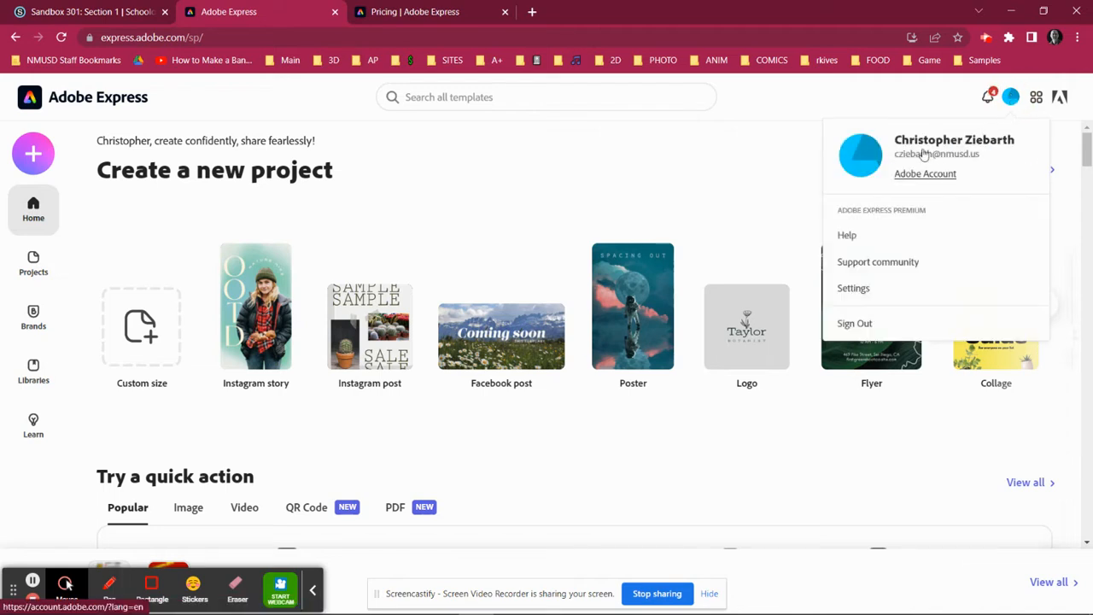
mouse_move(880, 221)
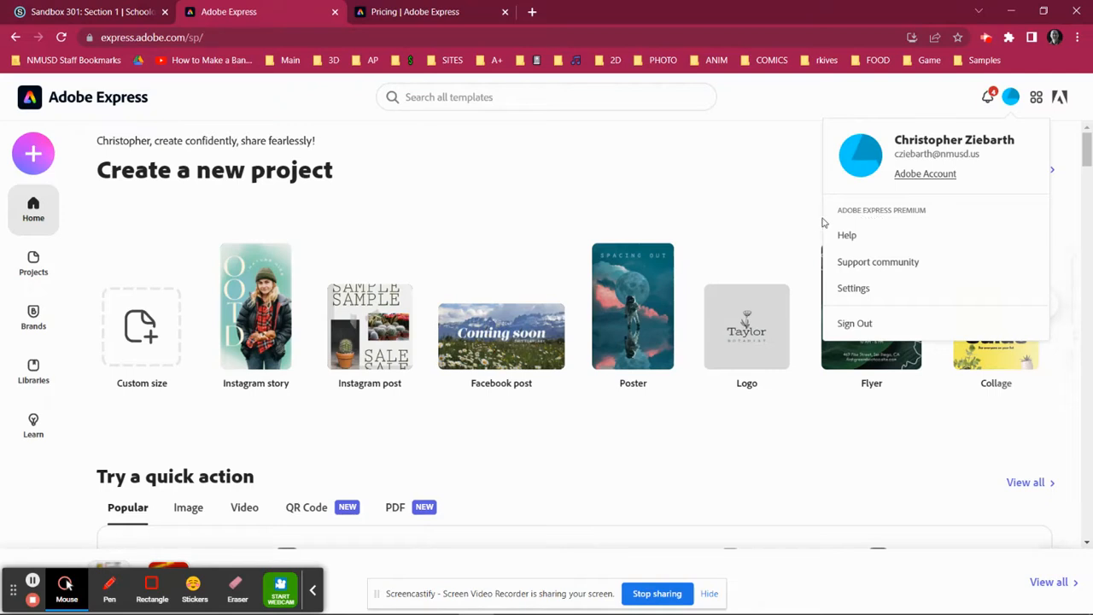
mouse_move(613, 190)
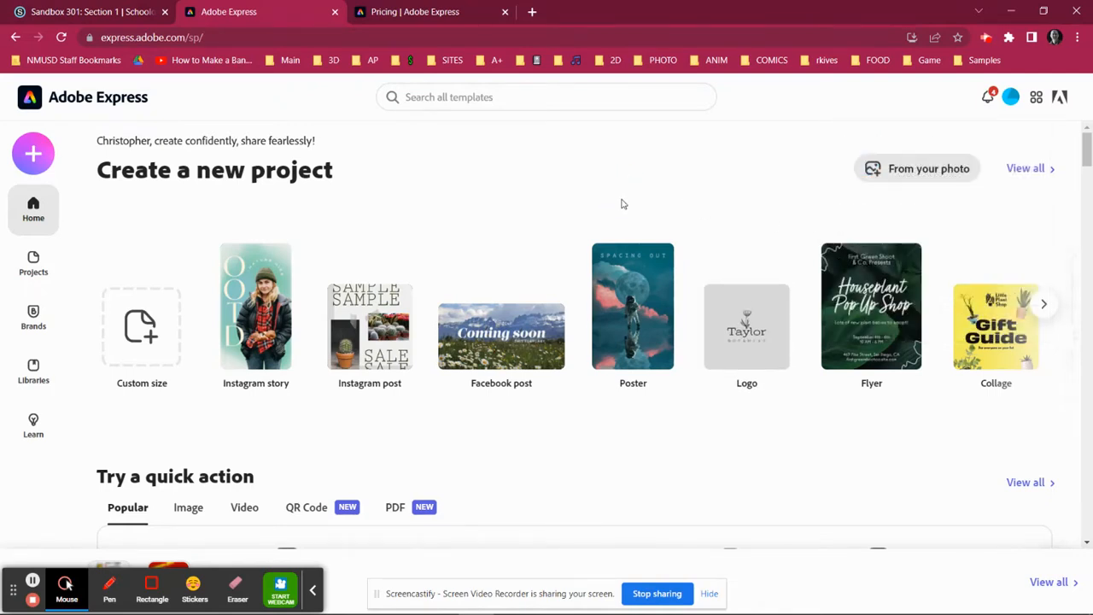
scroll(down, 3)
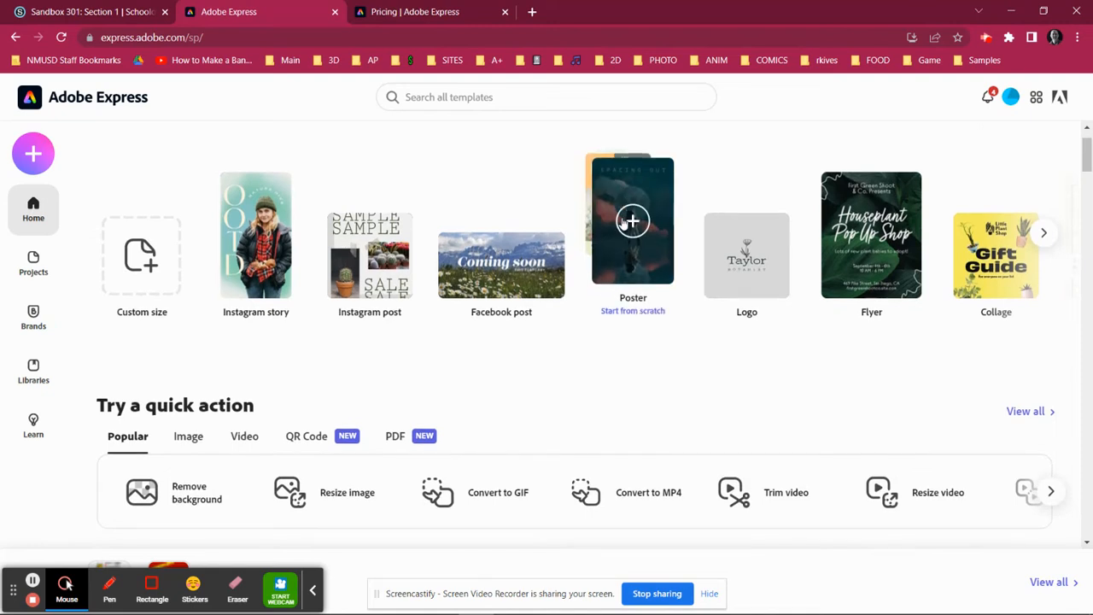
mouse_move(646, 203)
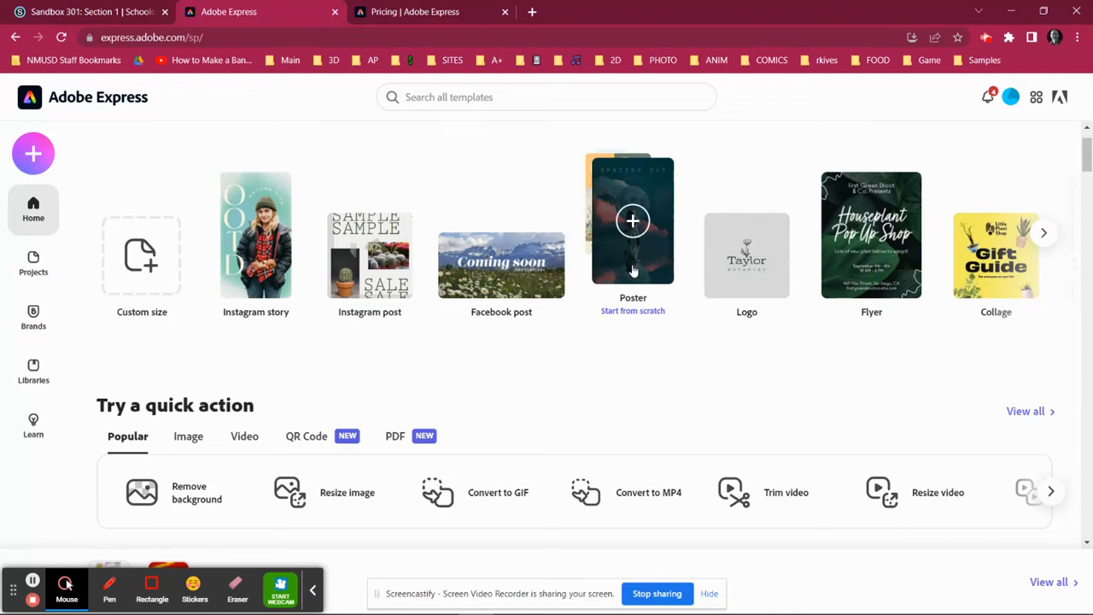
mouse_move(669, 213)
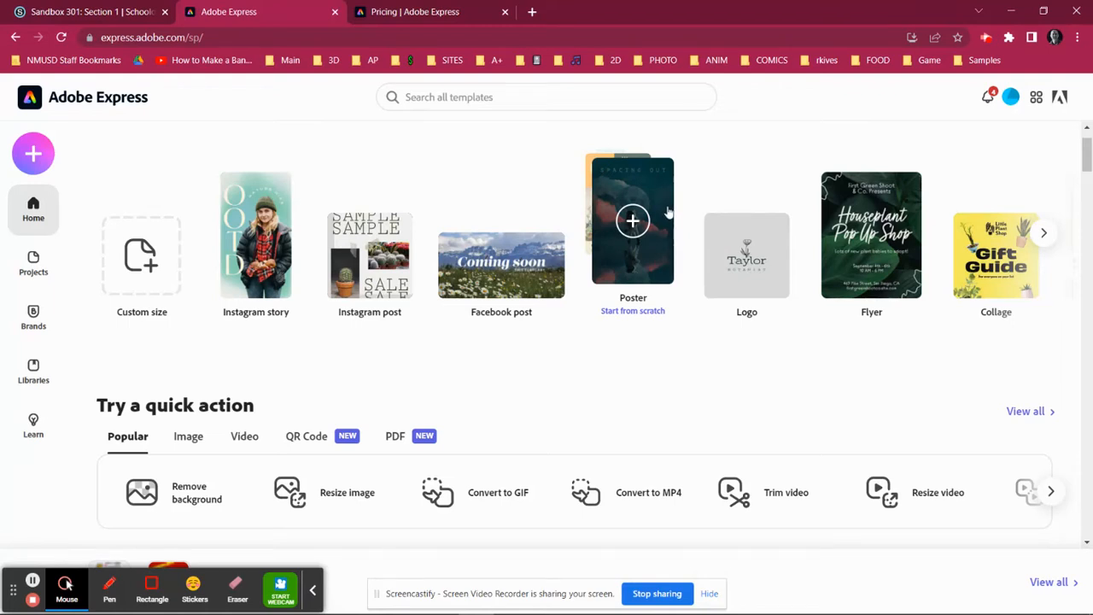
mouse_move(655, 191)
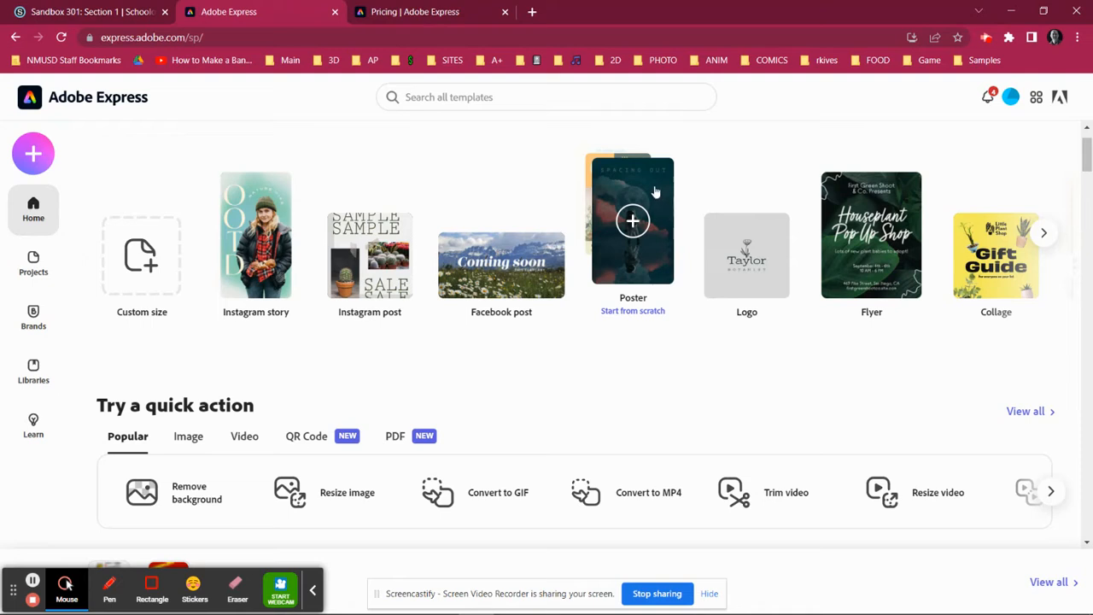
mouse_move(623, 275)
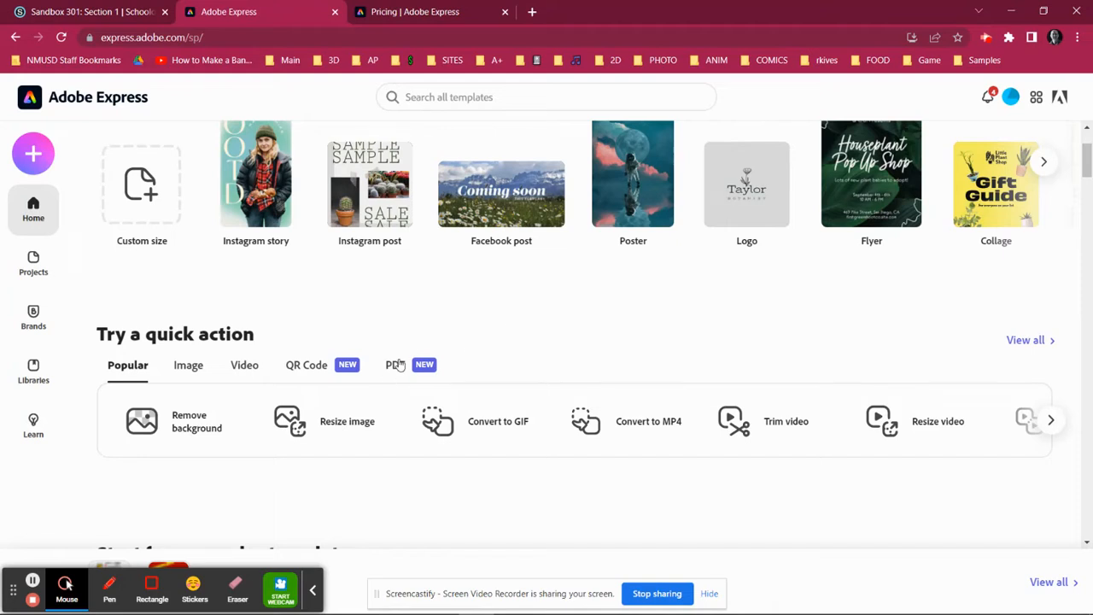
mouse_move(396, 364)
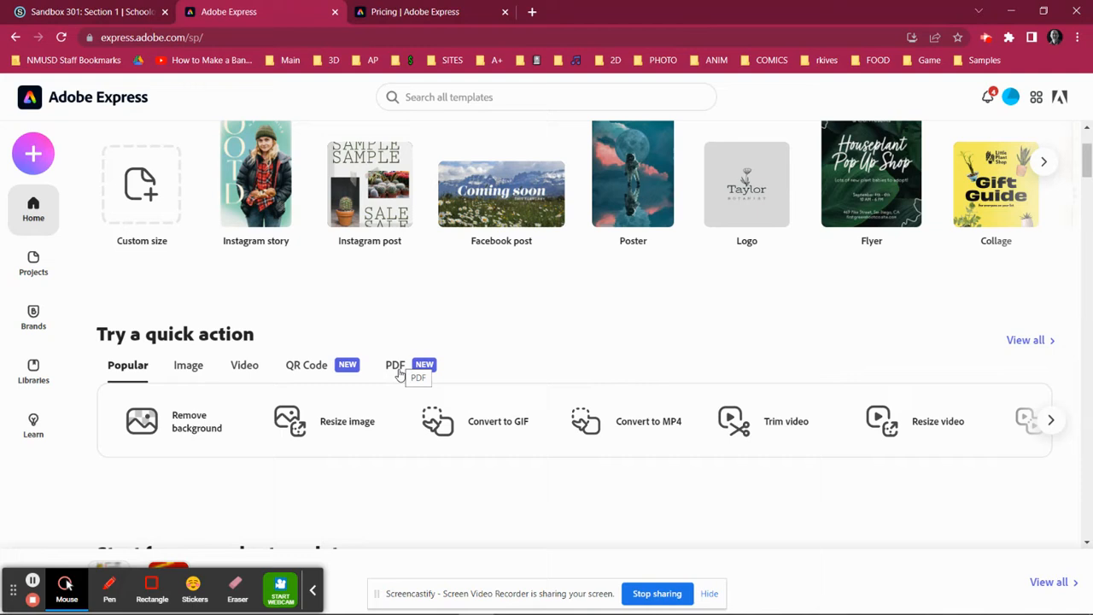
mouse_move(399, 378)
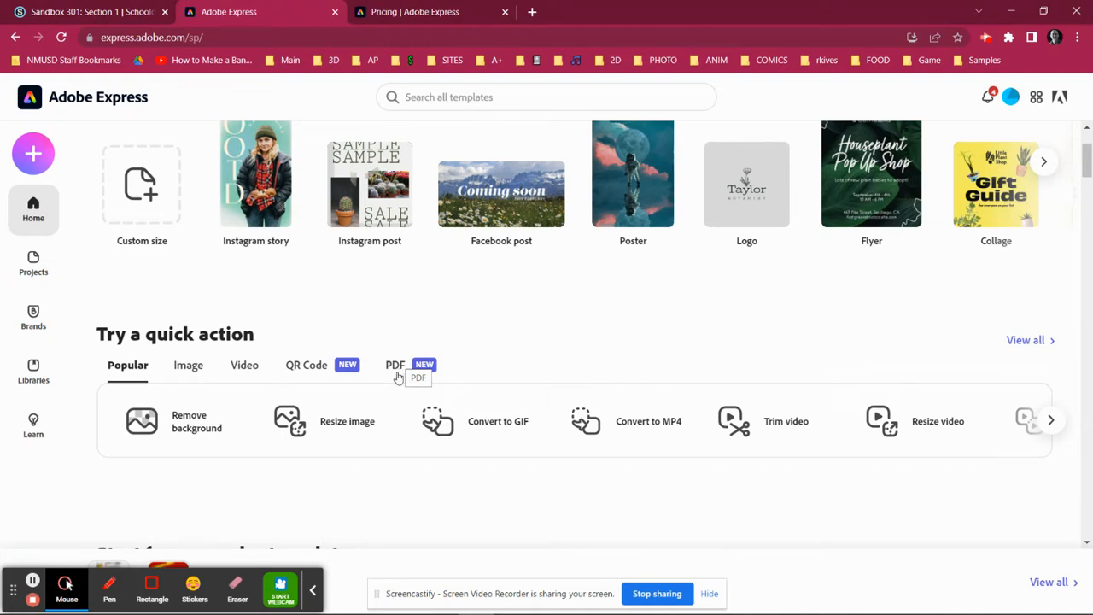
mouse_move(156, 350)
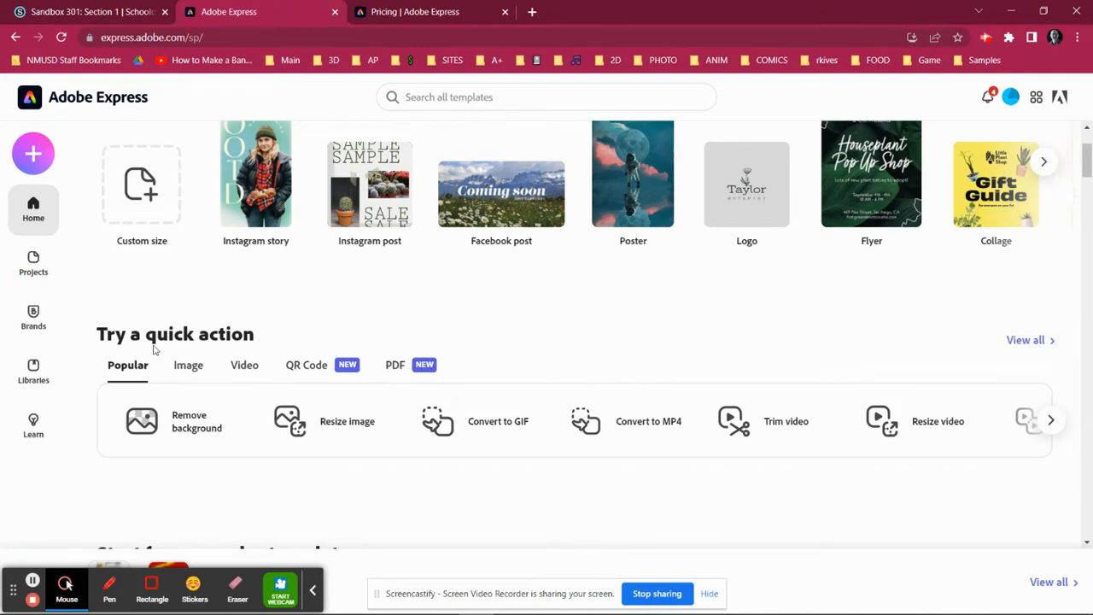
mouse_move(60, 111)
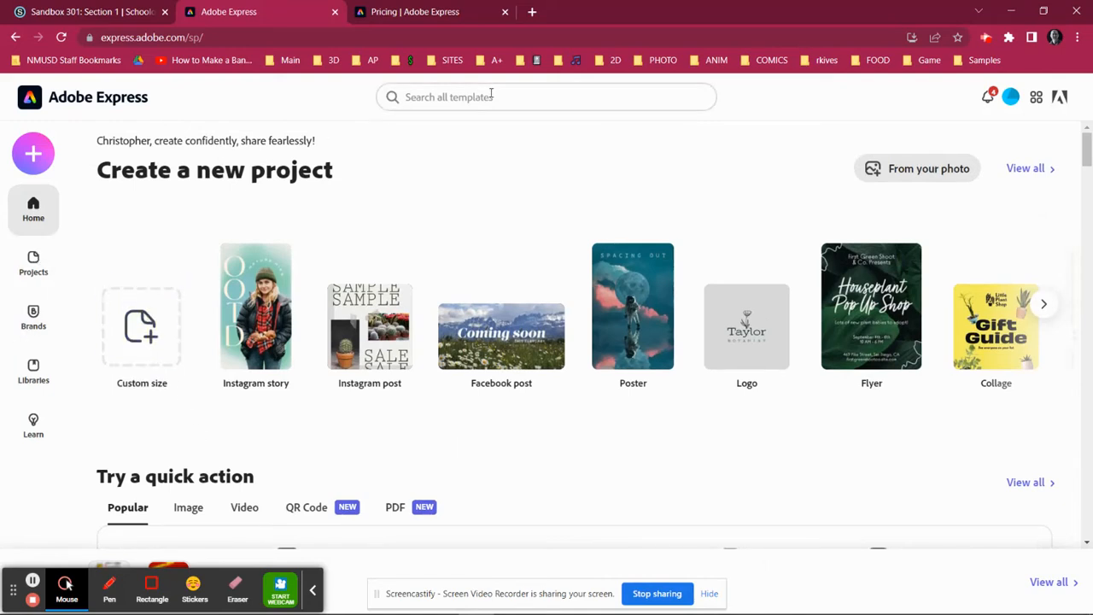
Step: Search templates for 'banner' and choose the Welcome to East Island School banner
click(546, 97)
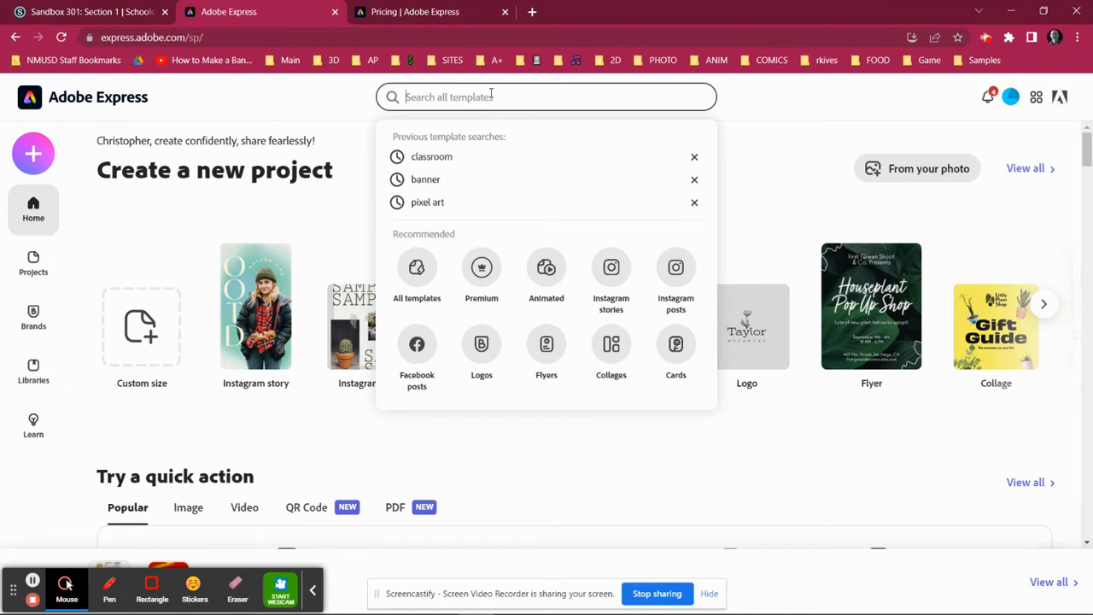
text(banner)
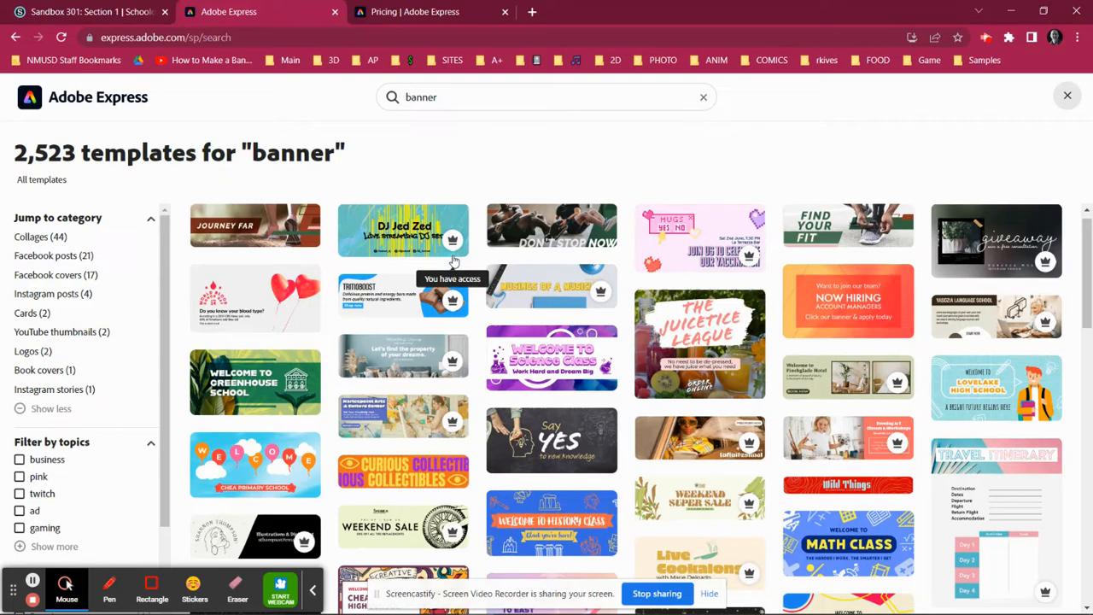
scroll(down, 3)
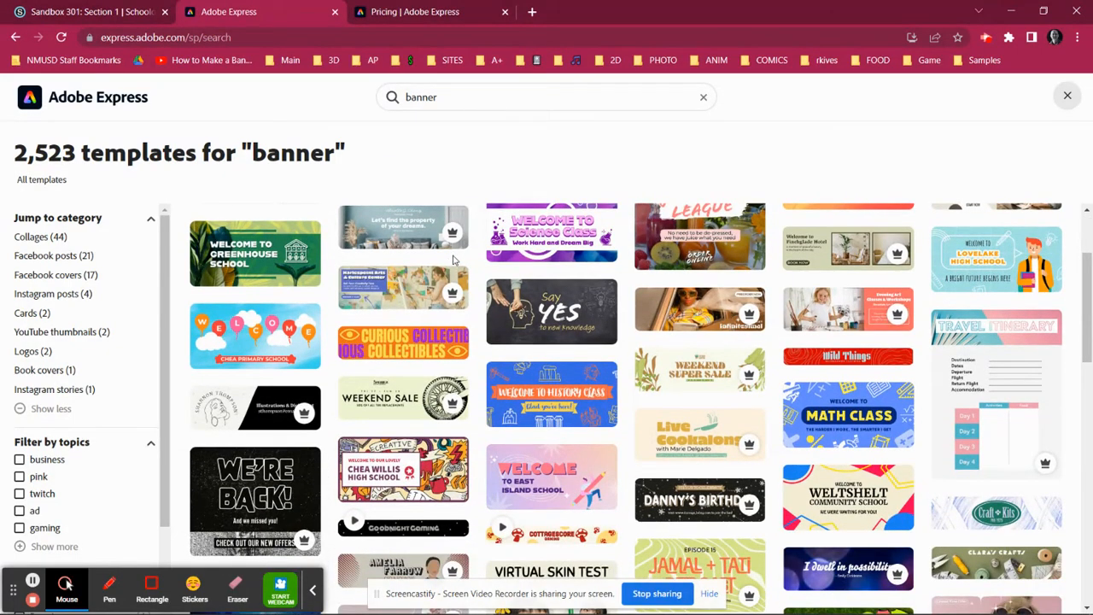
scroll(down, 3)
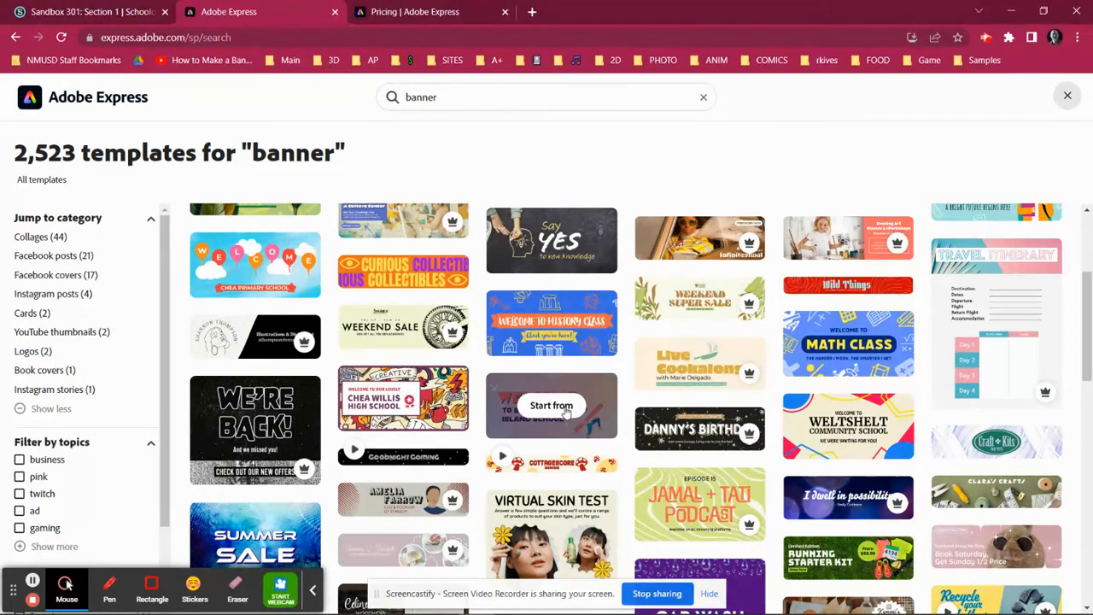
click(551, 405)
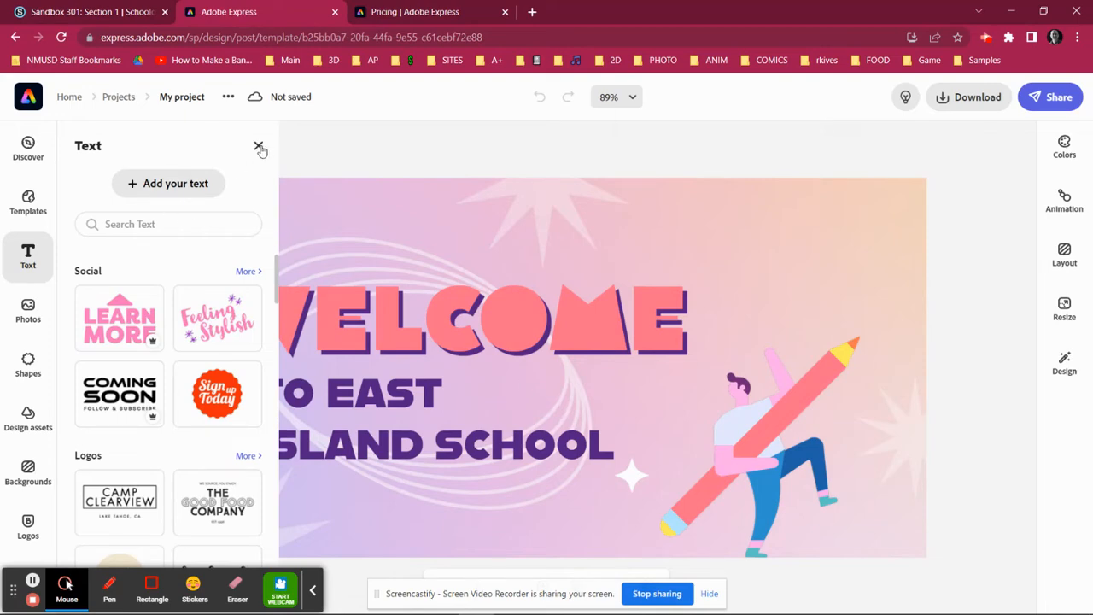
Step: Hide the text styles panel and change the headline WELCOME to ZIEBARTH
click(260, 148)
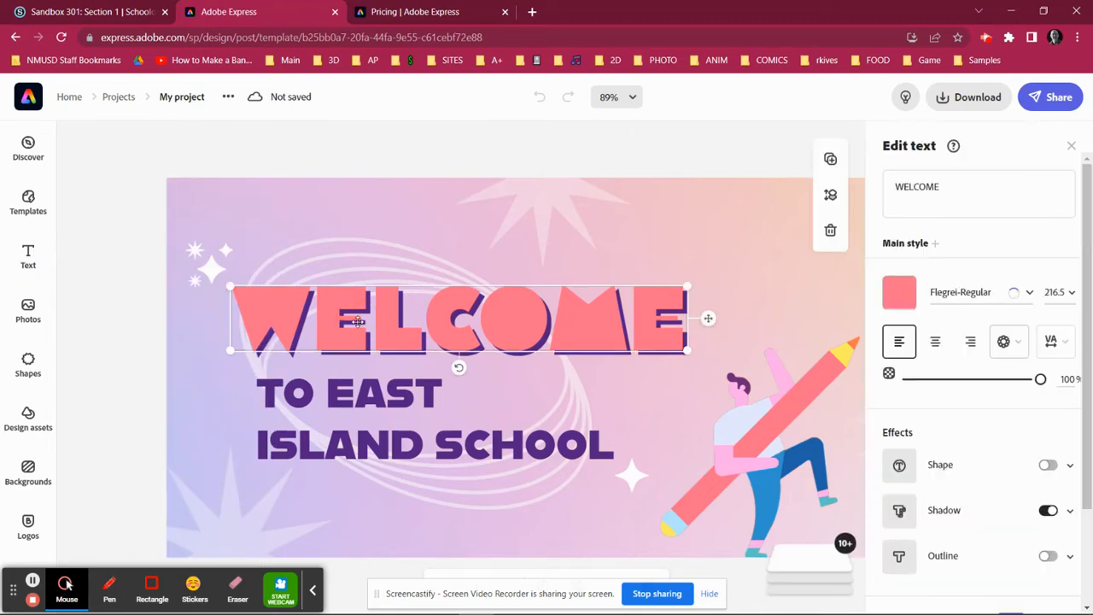
mouse_move(448, 310)
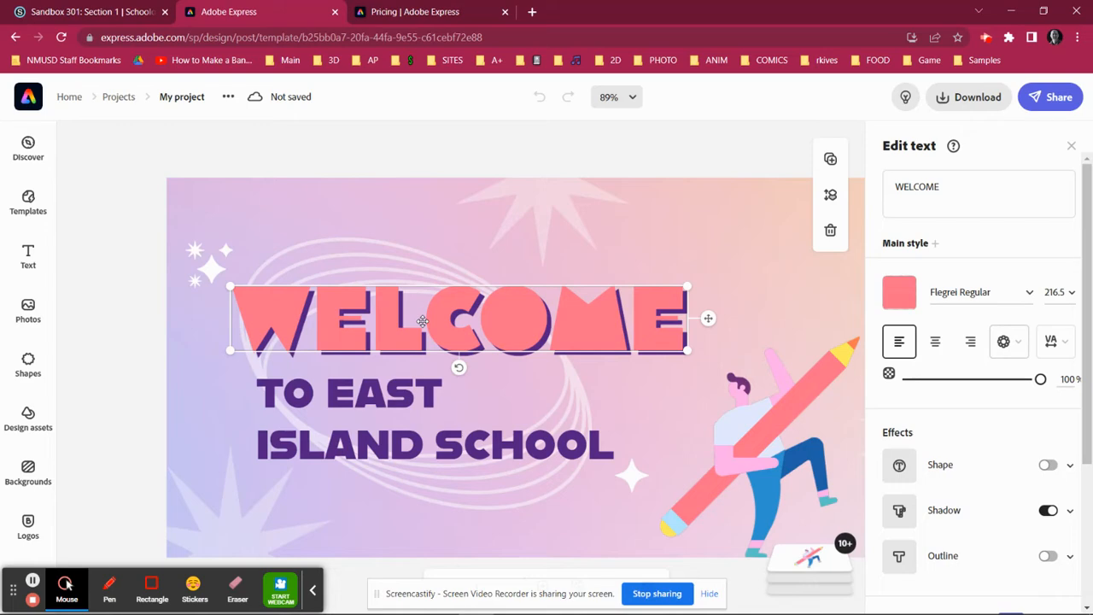
click(979, 187)
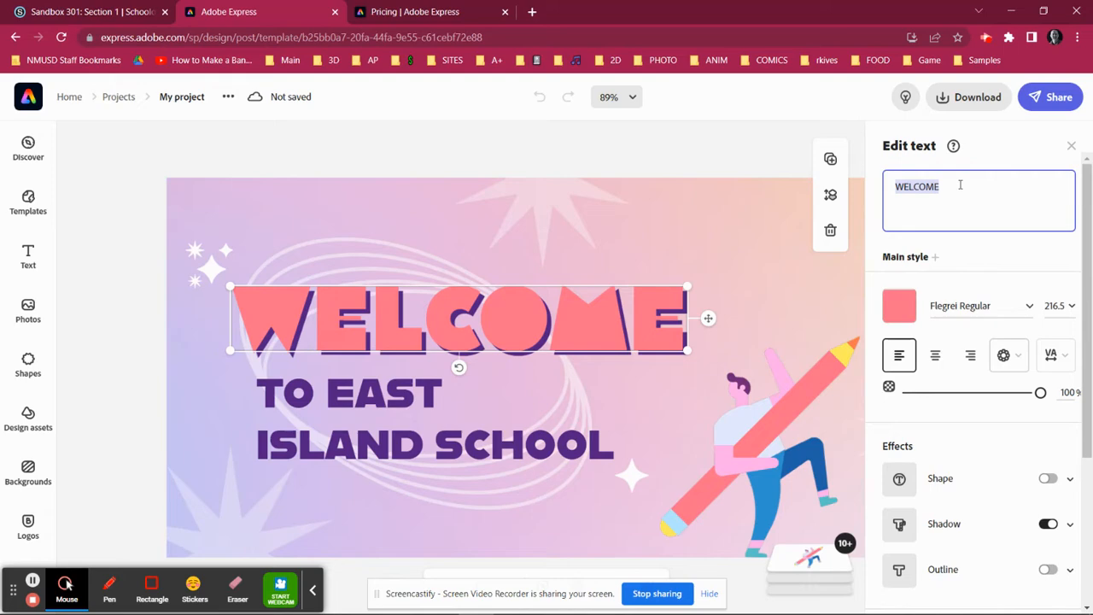
text(zieb)
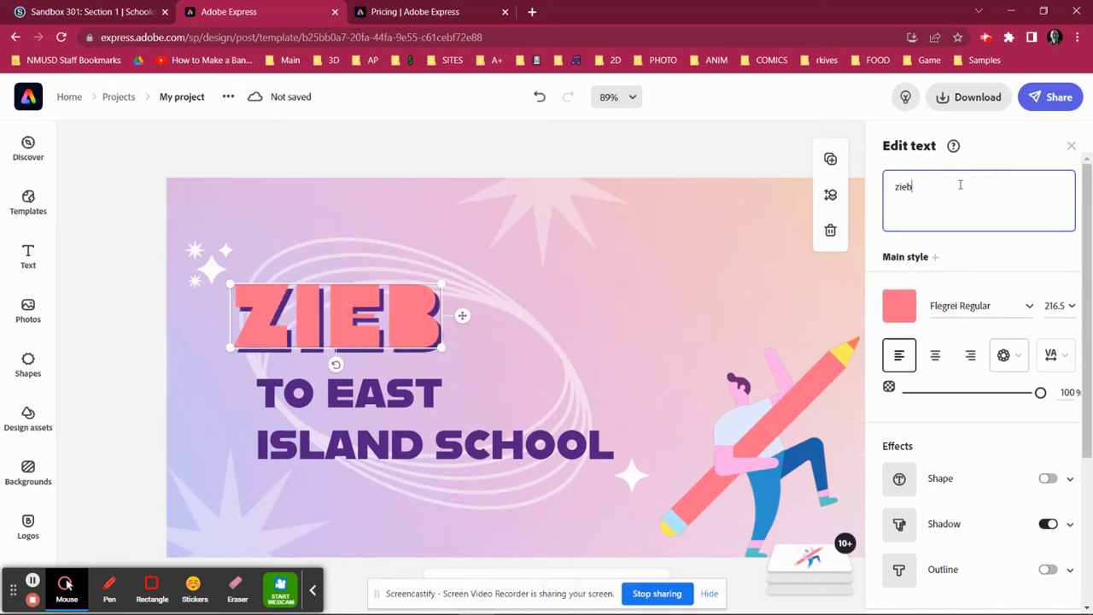
text(arth)
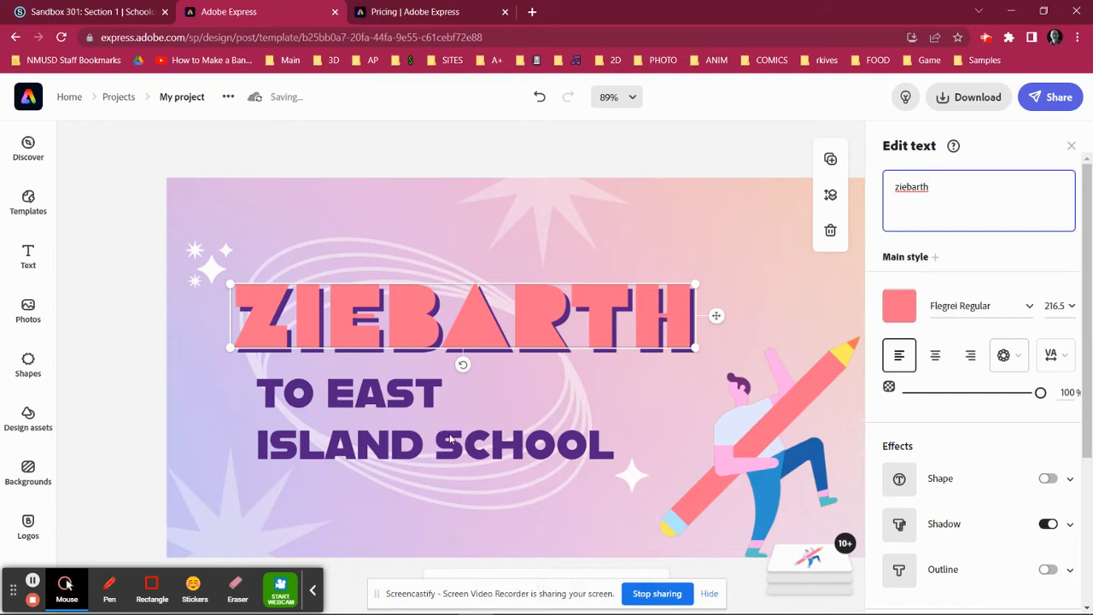
click(348, 393)
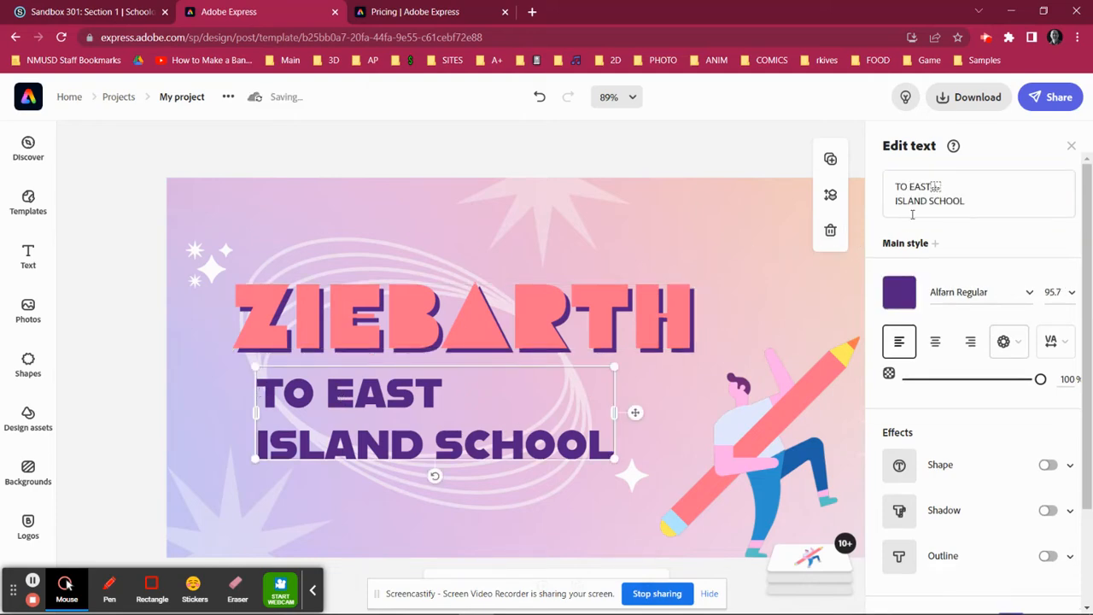
Step: Replace the subtitle with MEDIA ARTS and, on the next line, ROOM 234
click(930, 193)
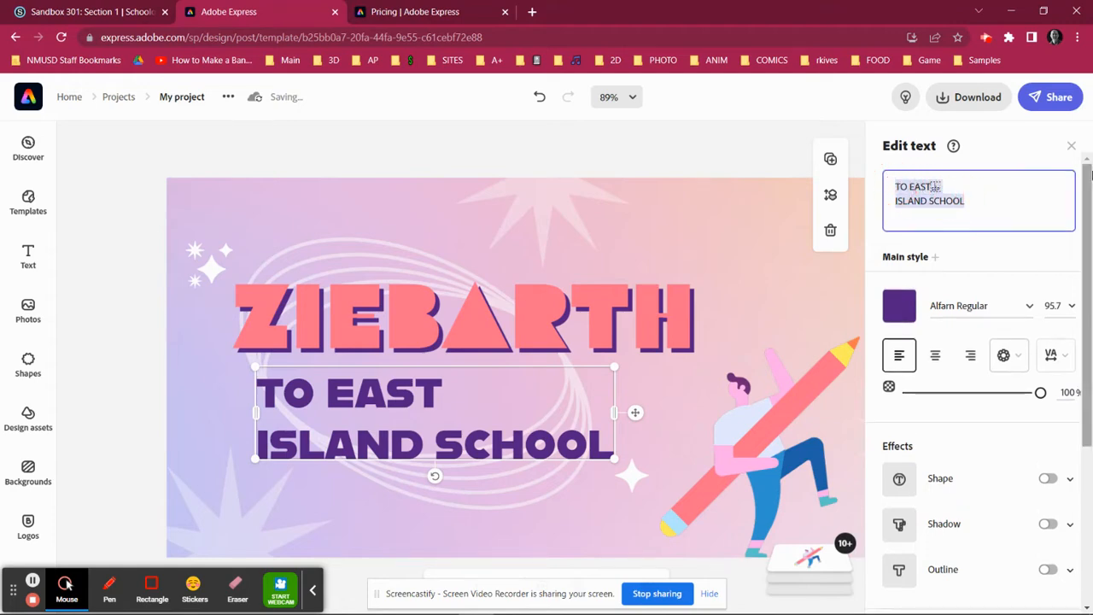
text(MEDIA ARTS)
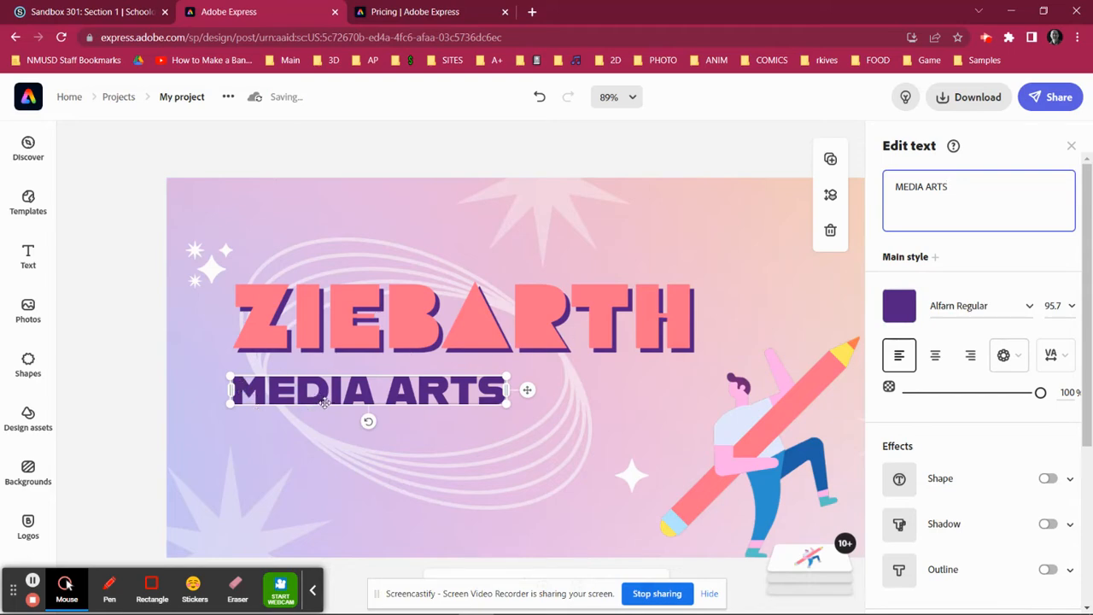
mouse_move(222, 325)
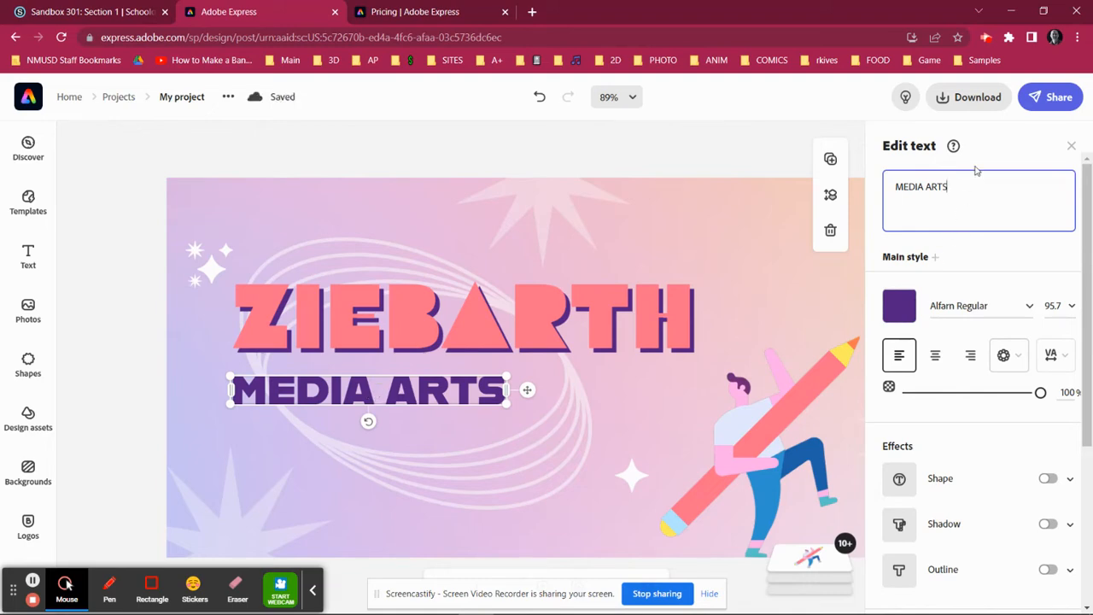
text(rOO)
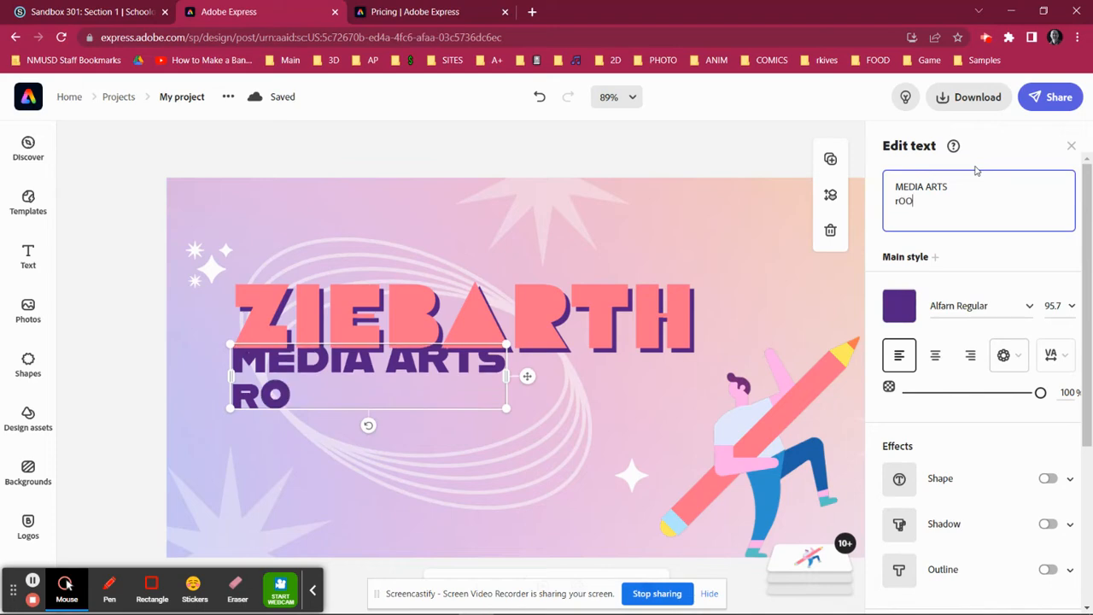
key(Backspace)
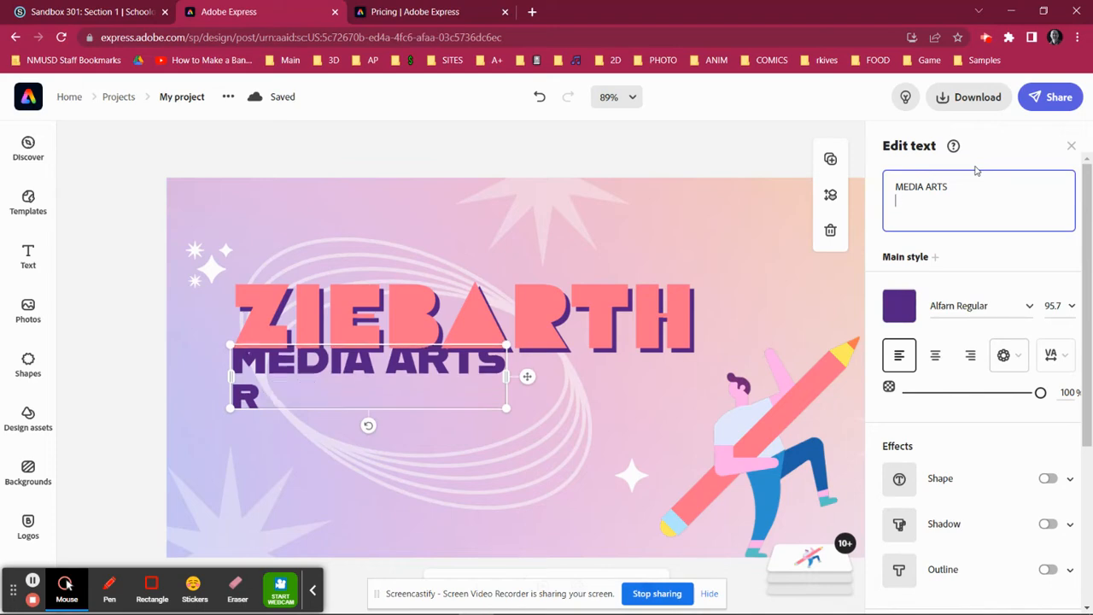
text(OOM)
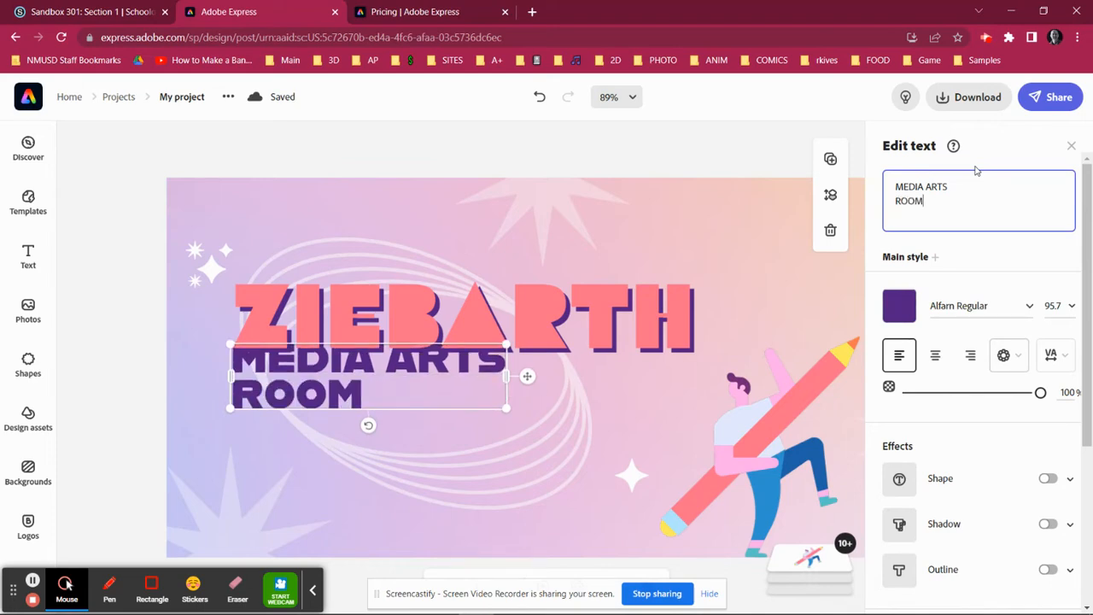
text(234)
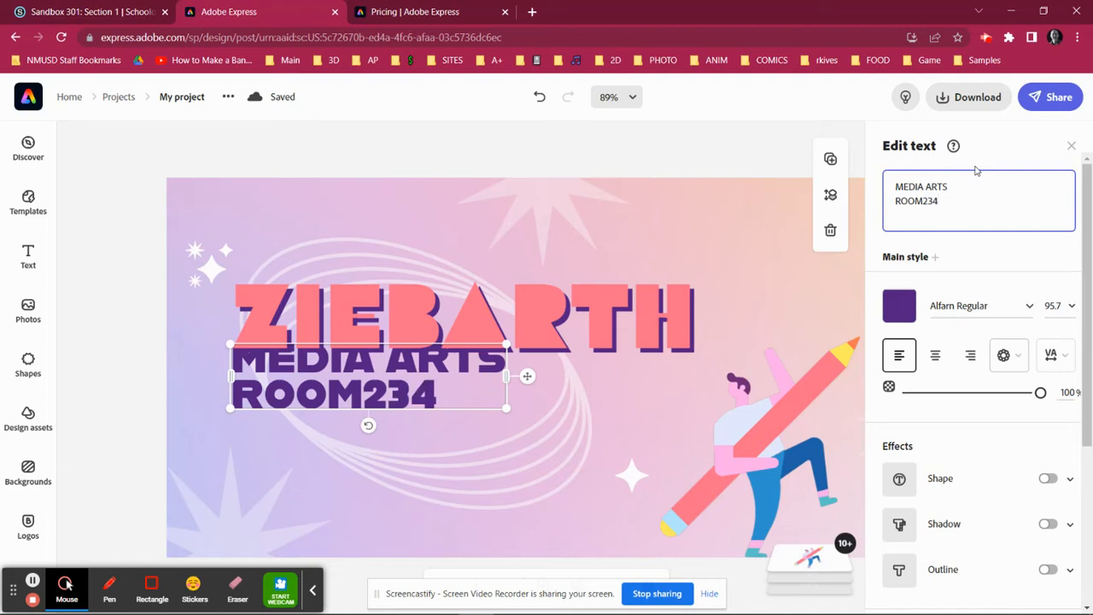
key(Backspace)
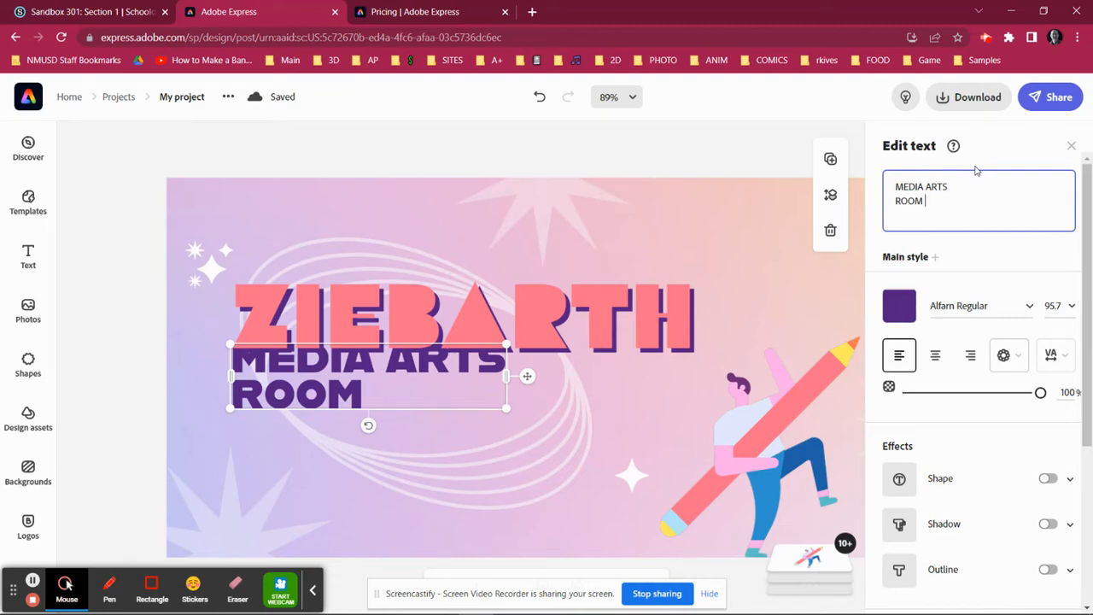
text(234)
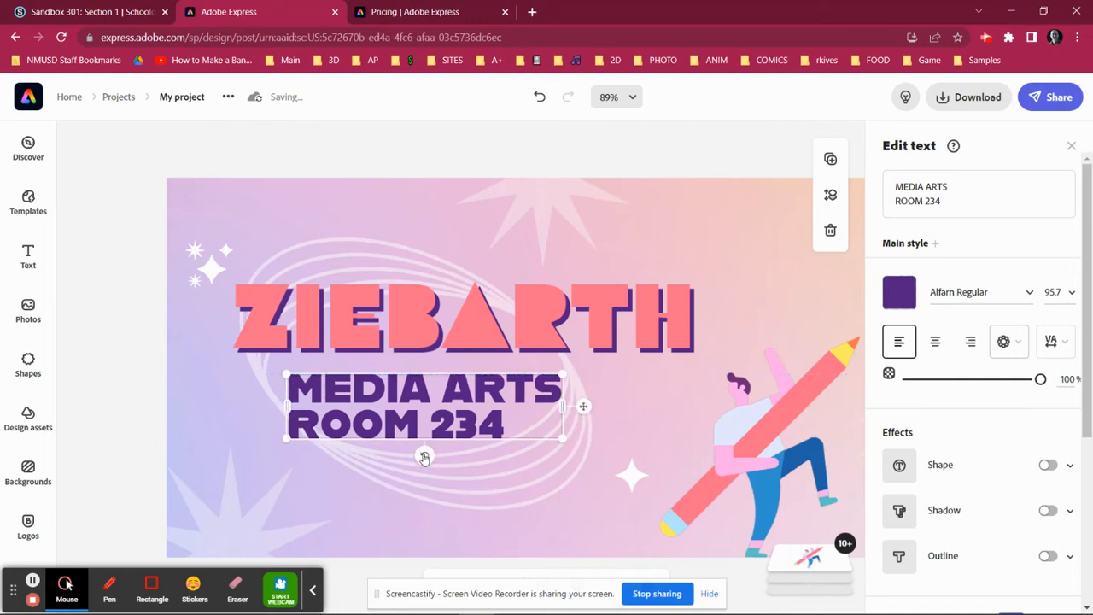
Step: Tilt the MEDIA ARTS ROOM 234 subtitle diagonally and move the pencil figure lower right
drag(424, 458, 436, 453)
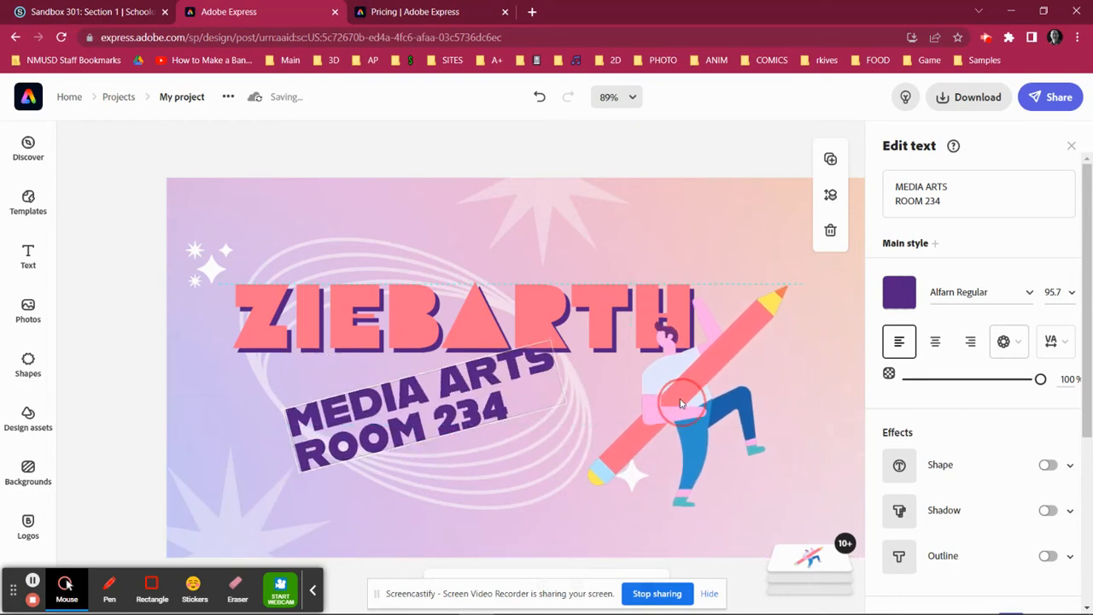
drag(684, 401, 730, 440)
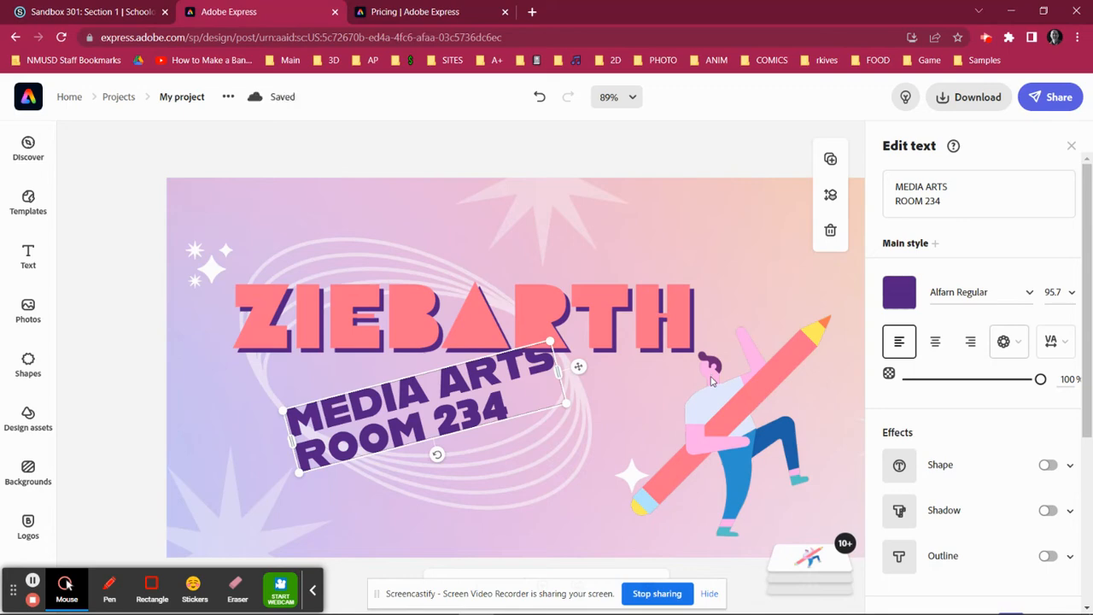
mouse_move(712, 382)
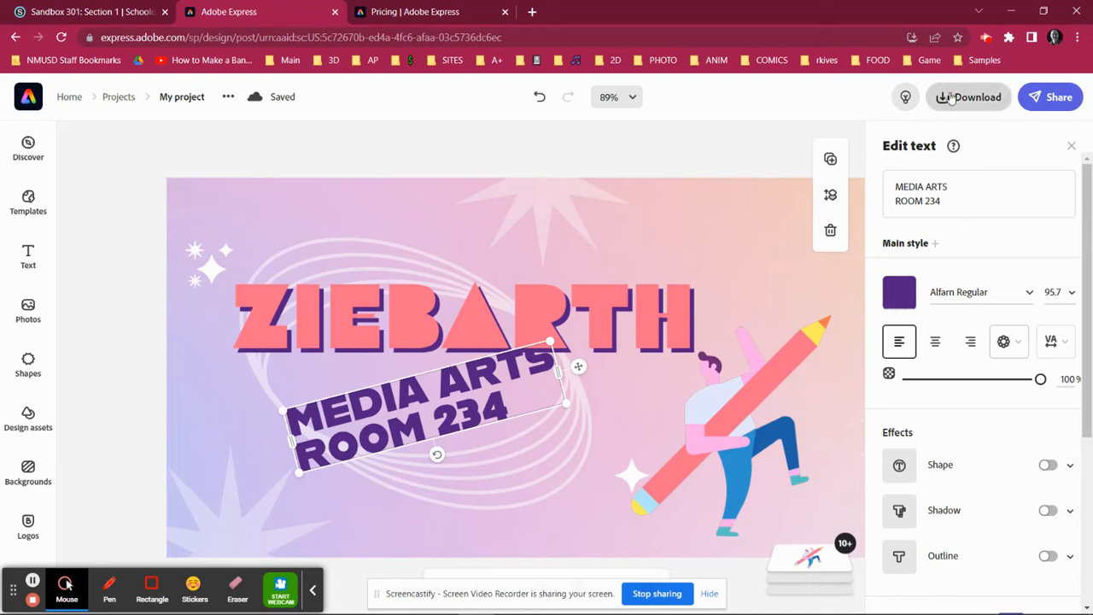
Step: Open the Download options showing PNG, transparent PNG, JPG and PDF file types
click(969, 96)
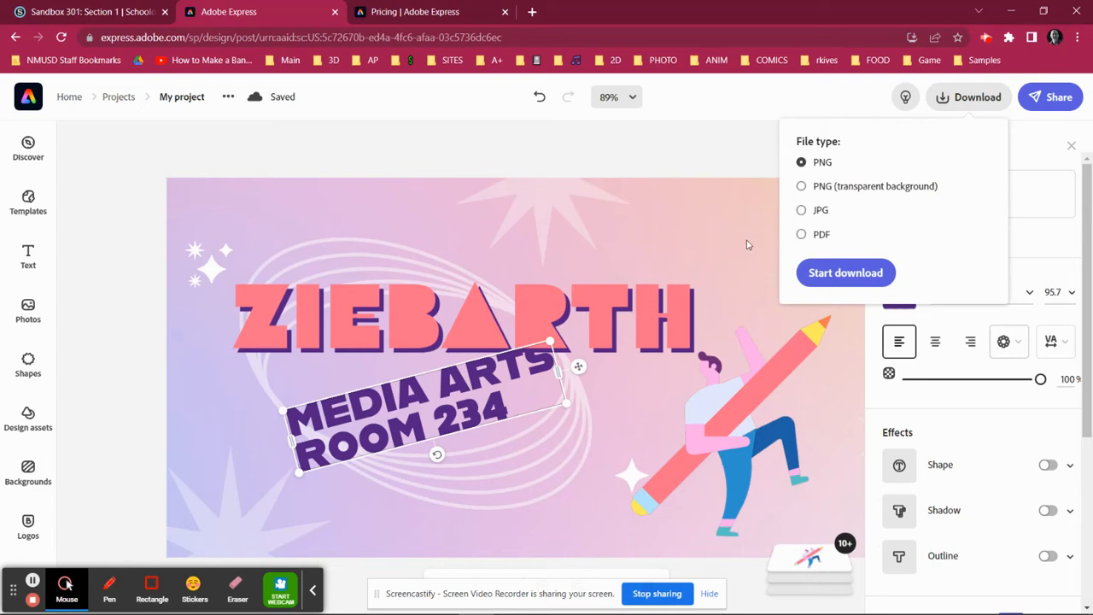
mouse_move(242, 303)
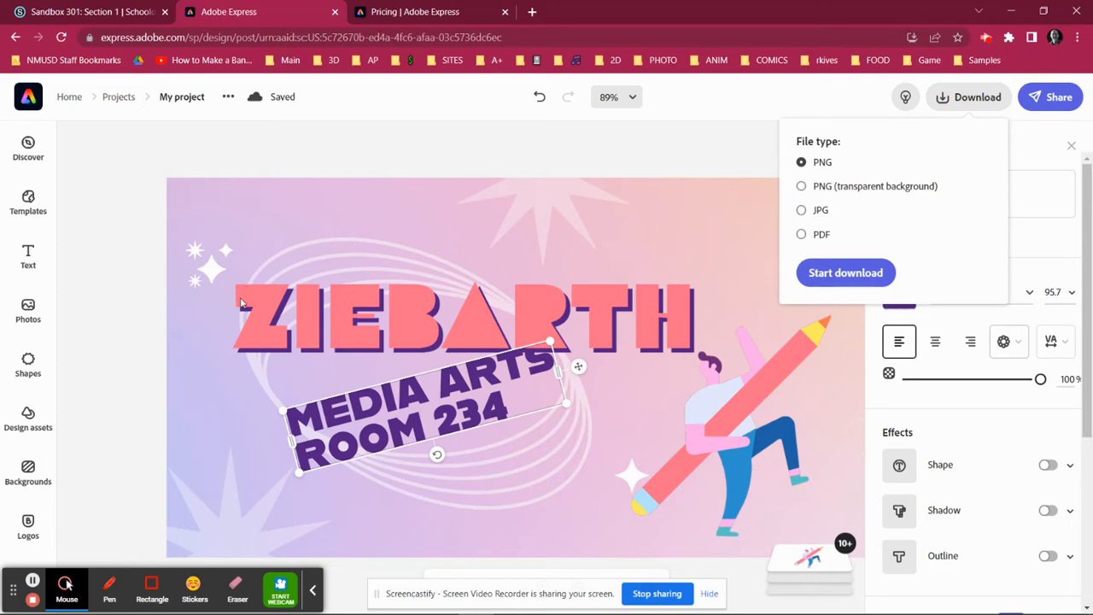
mouse_move(666, 393)
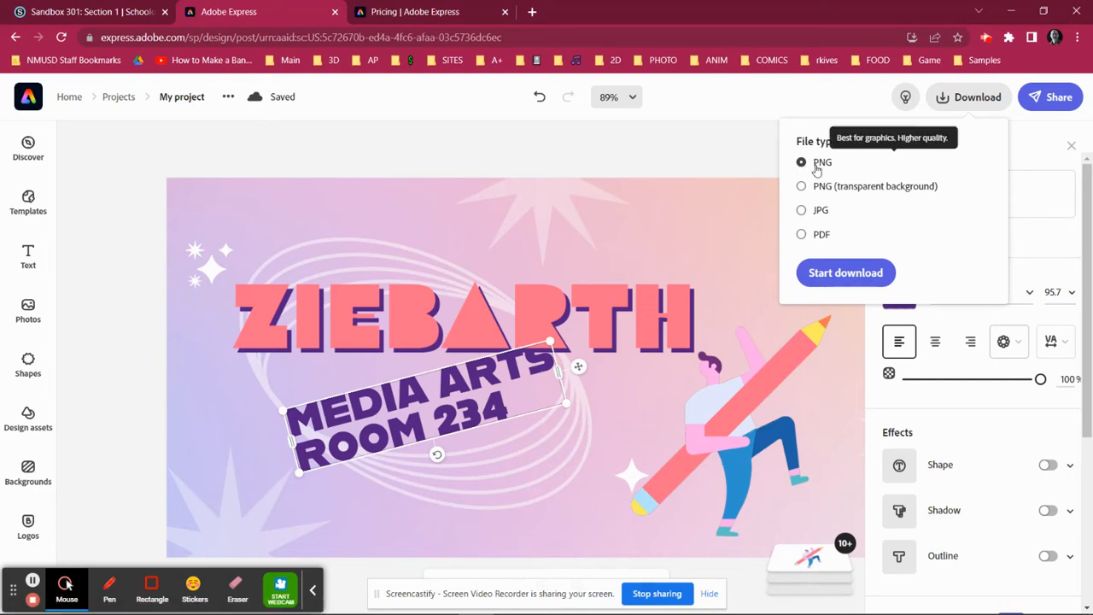
mouse_move(620, 341)
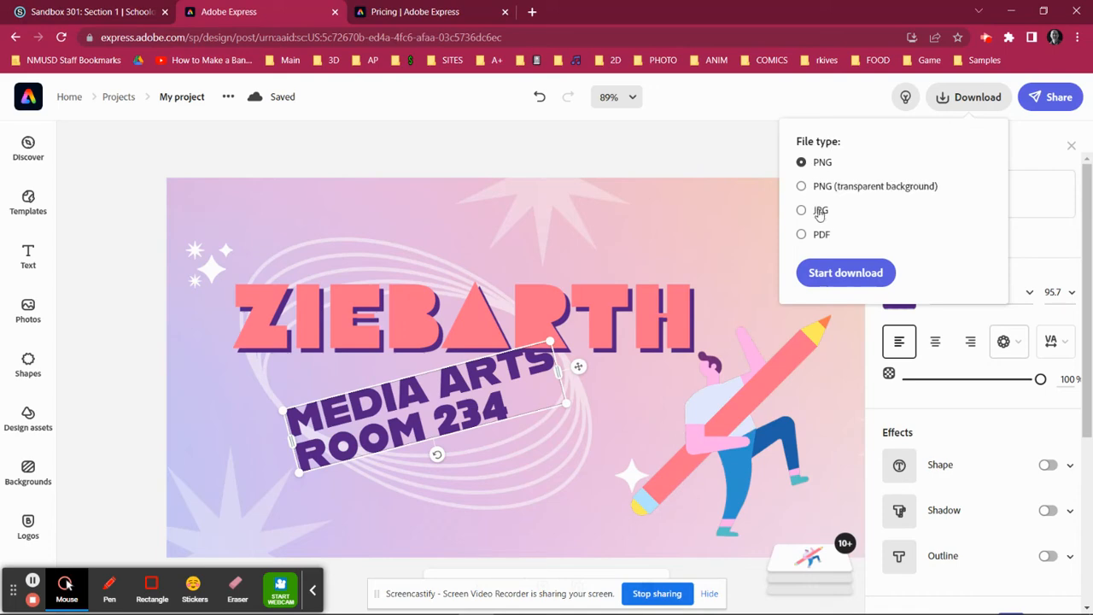
mouse_move(821, 214)
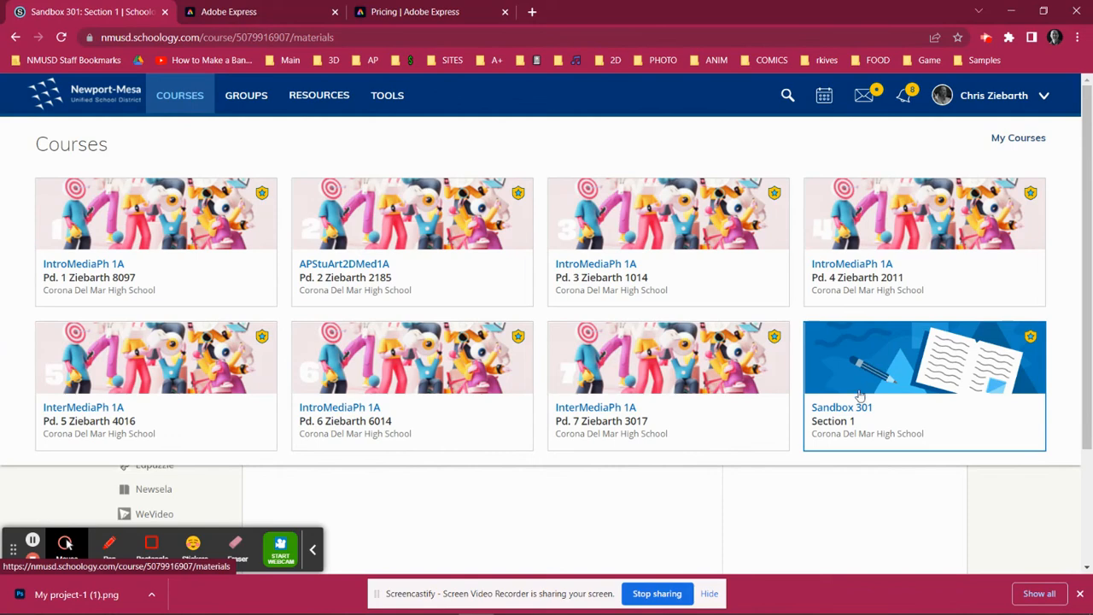
Step: Open the Sandbox 301: Section 1 course from its course card
click(923, 376)
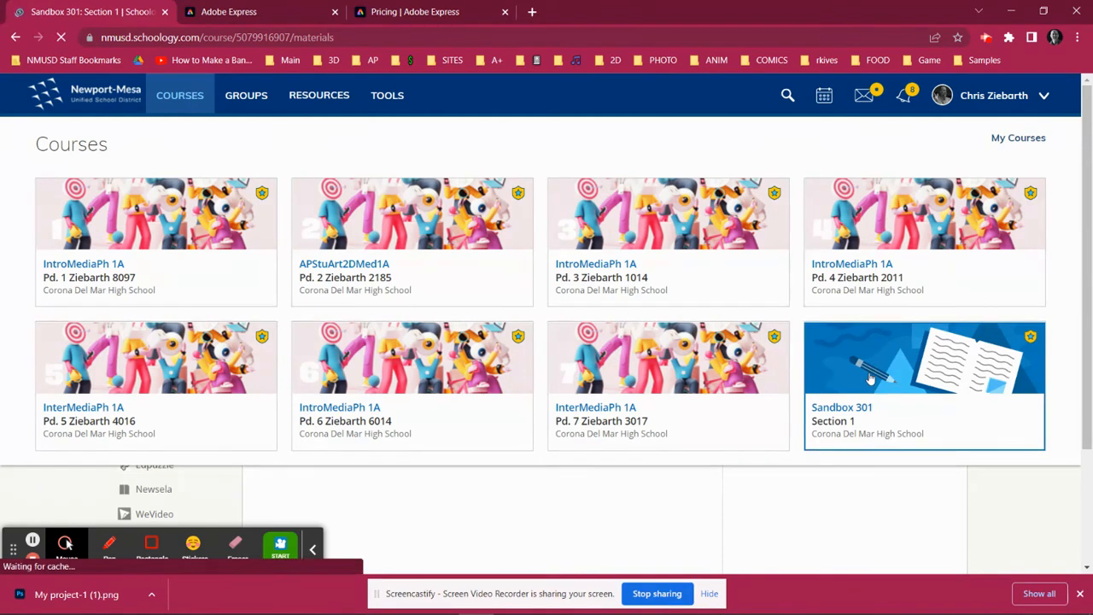
click(924, 385)
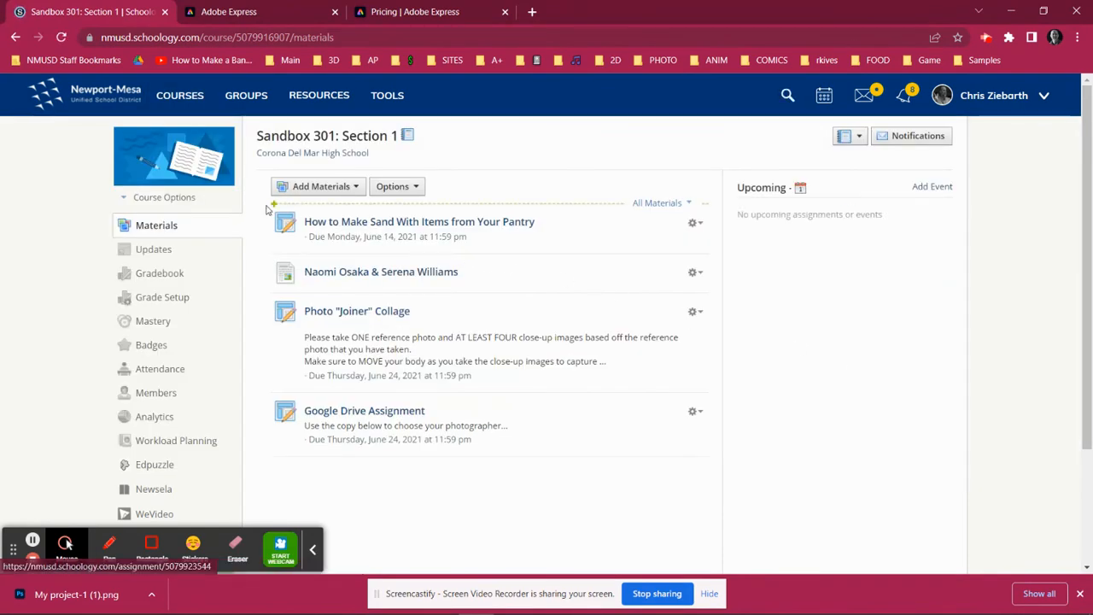
mouse_move(186, 164)
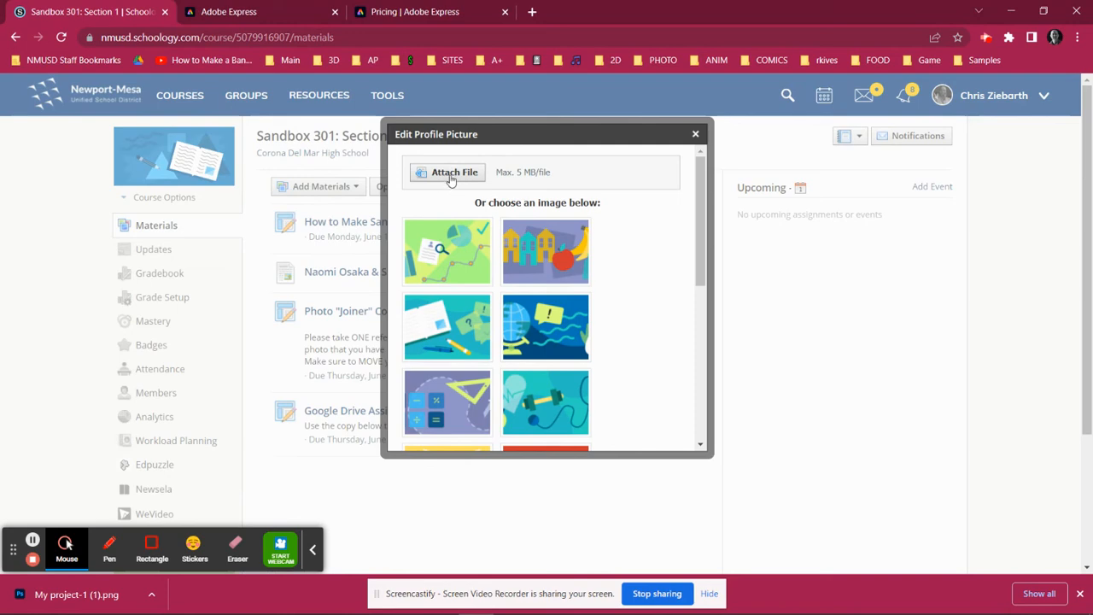
mouse_move(452, 177)
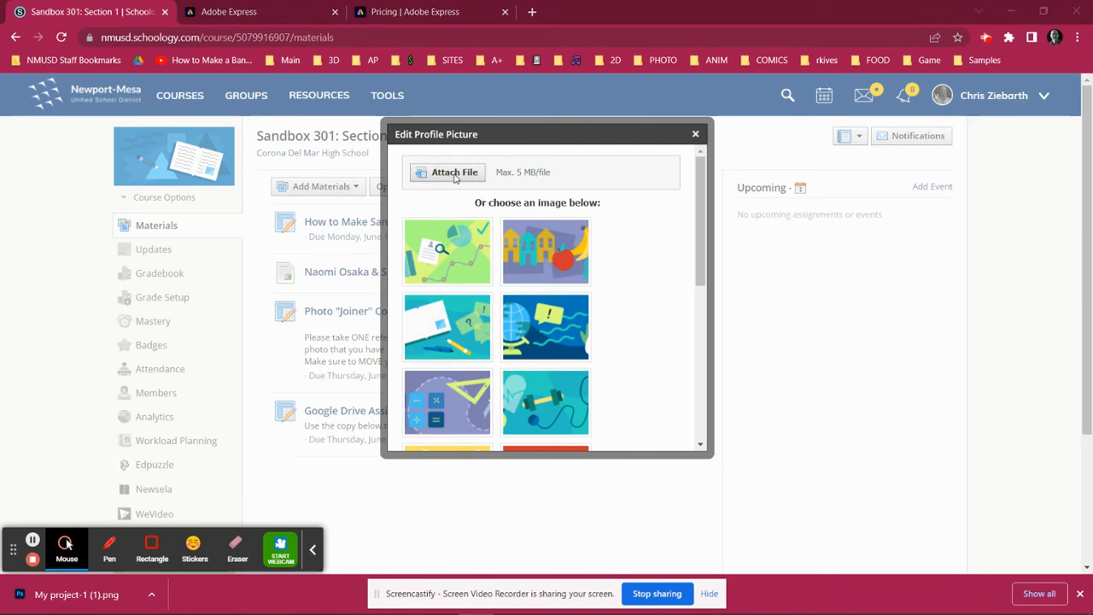
Step: Upload the 'My project-1 (1)' banner as the course picture and close the dialog
click(453, 171)
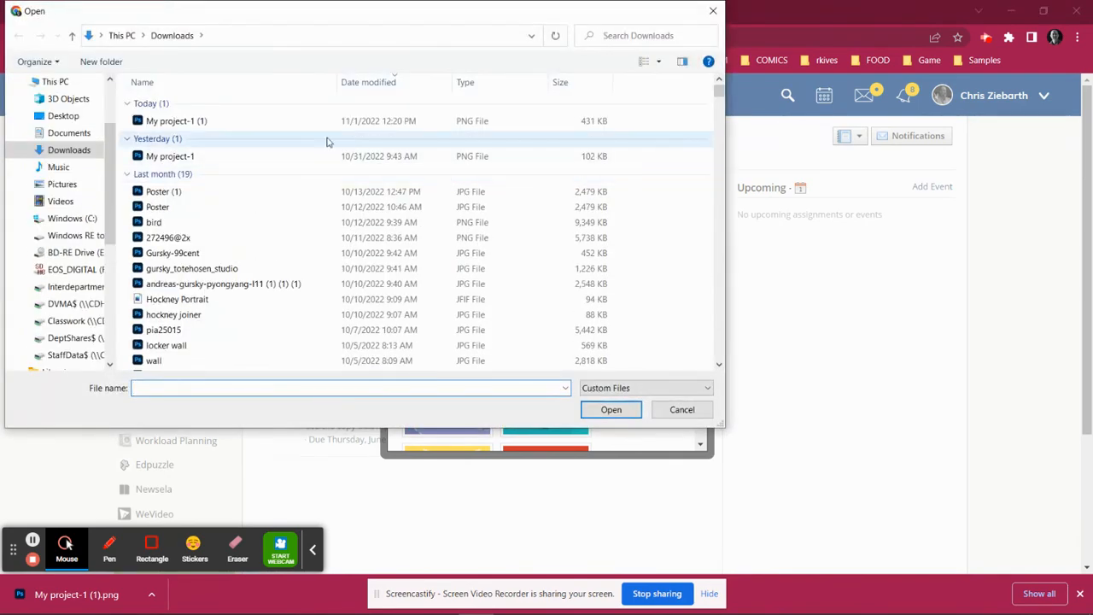
click(176, 120)
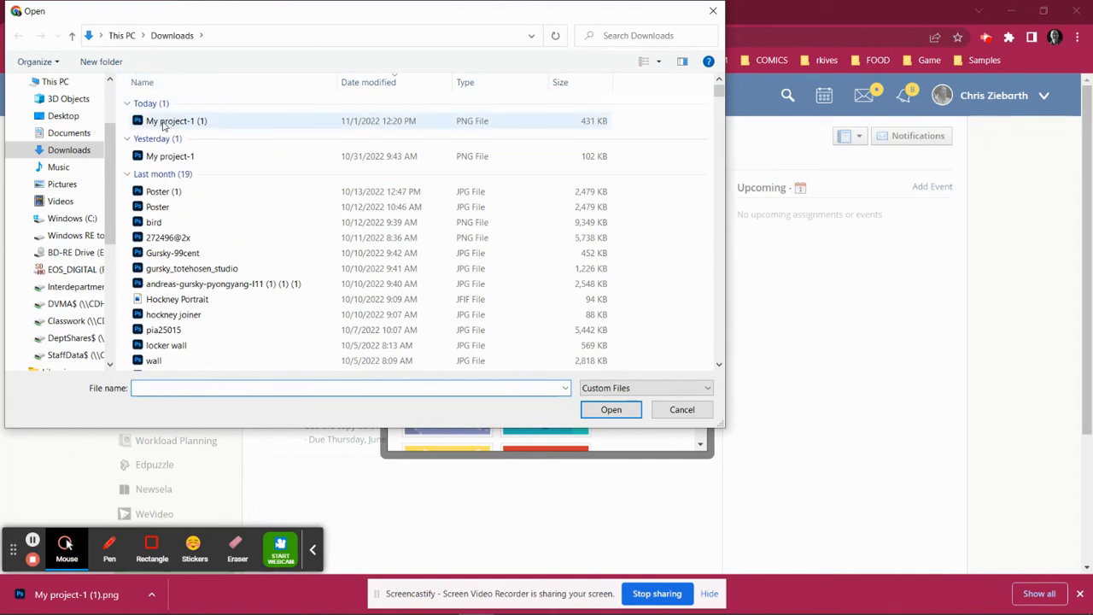
mouse_move(177, 120)
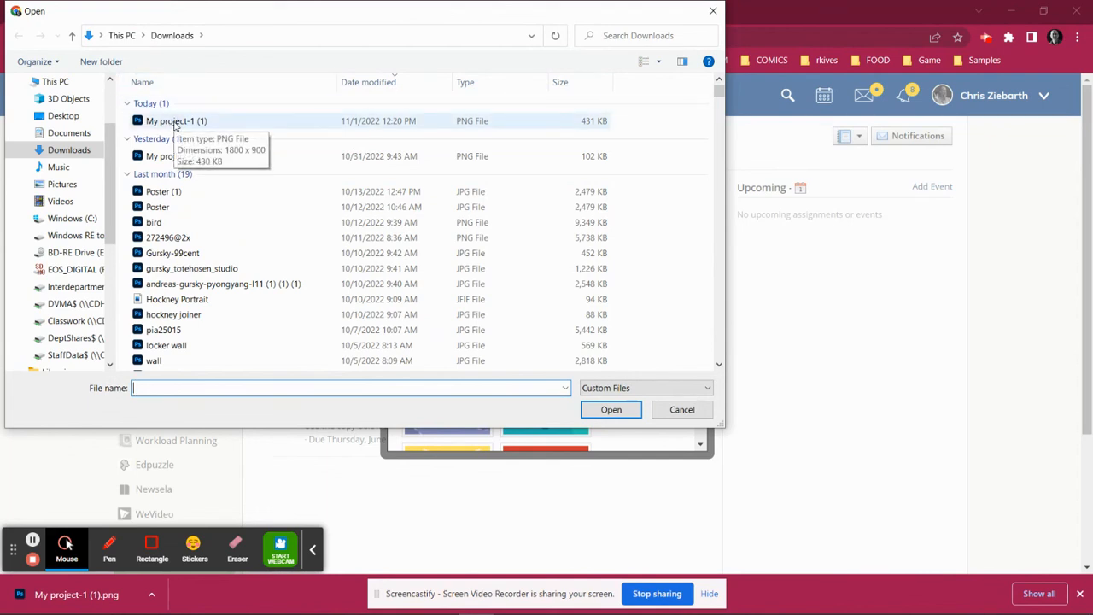
click(177, 120)
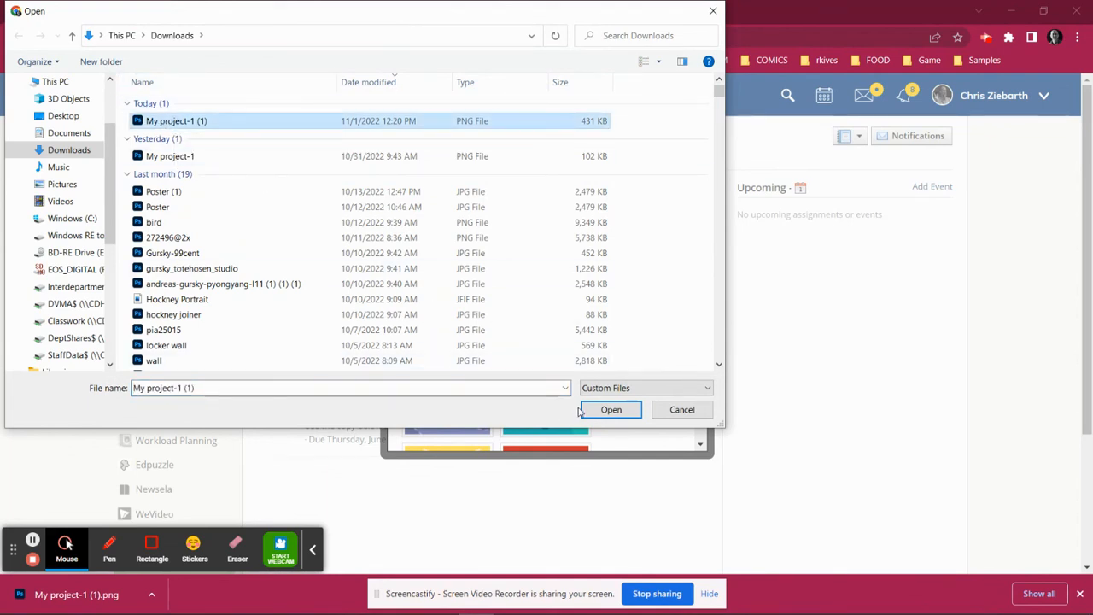
click(611, 409)
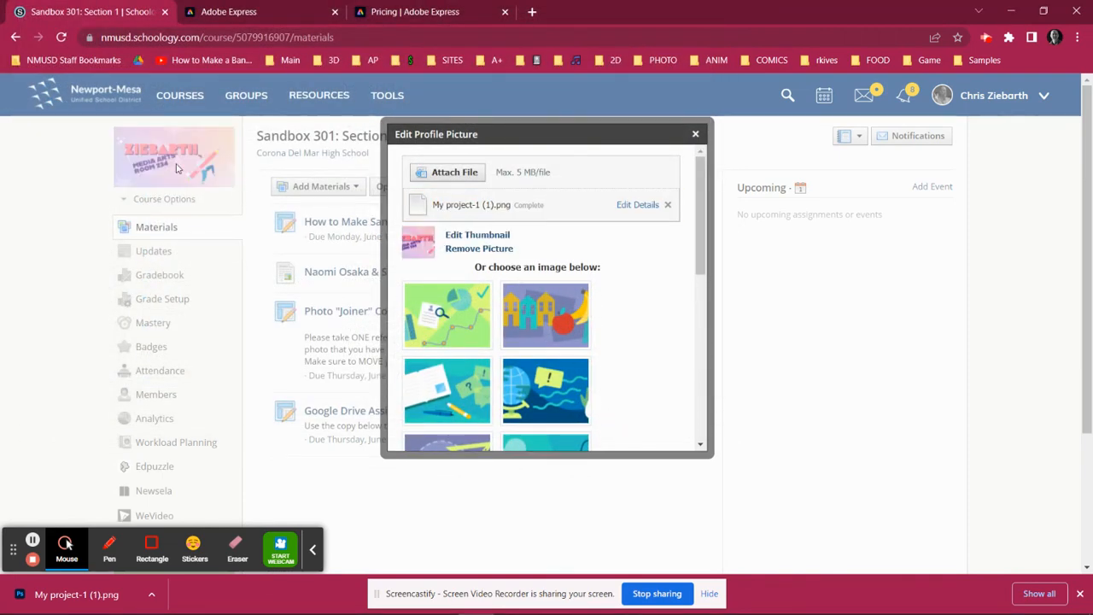
click(695, 134)
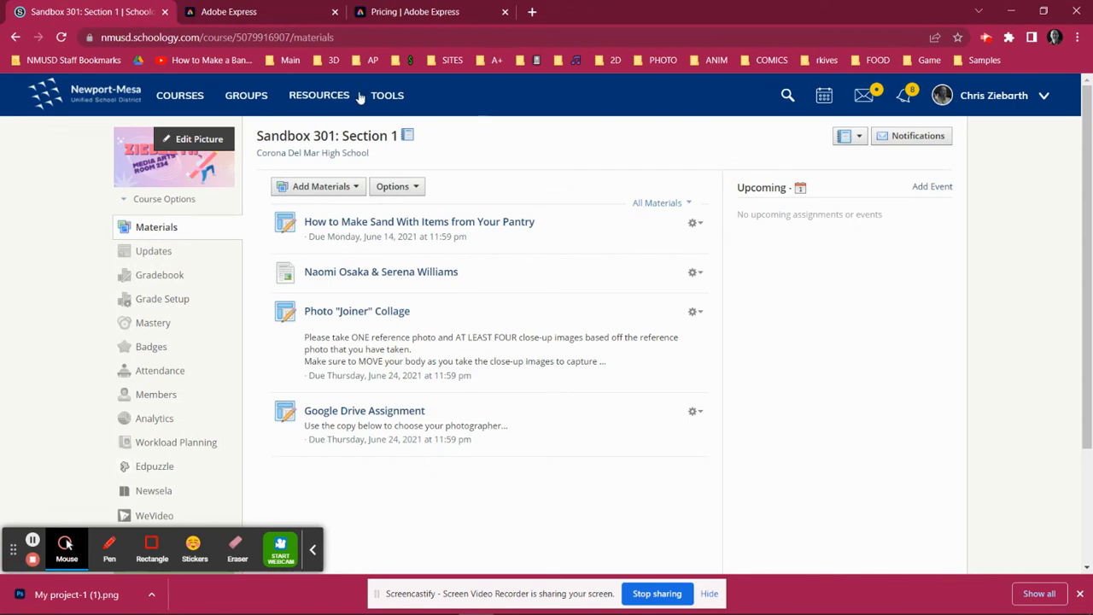
Step: Check the courses list to confirm Sandbox 301 shows the ZIEBARTH banner
click(179, 95)
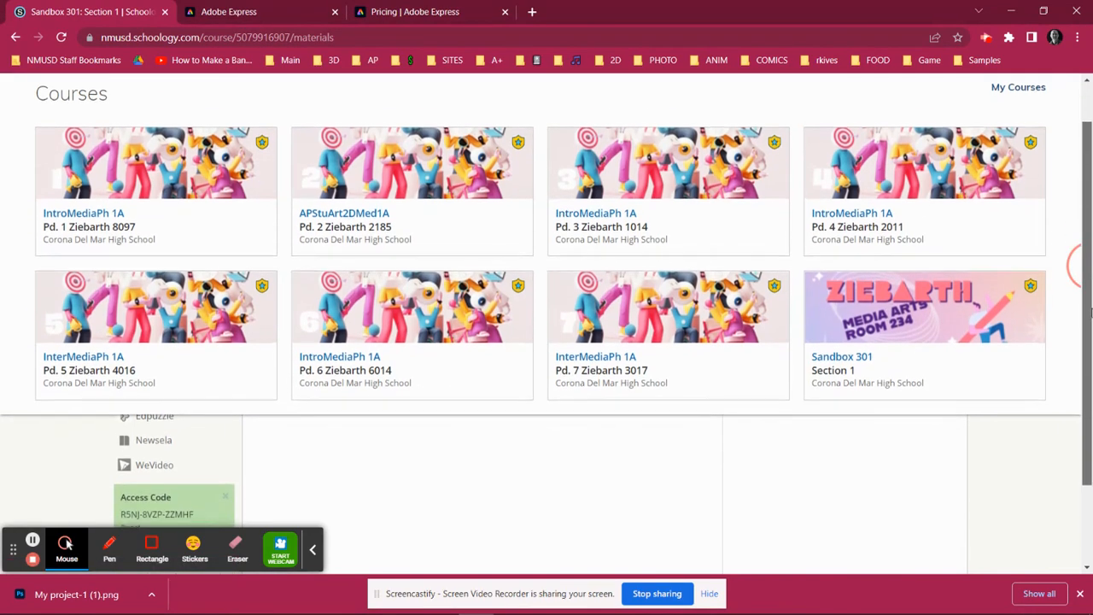
scroll(down, 3)
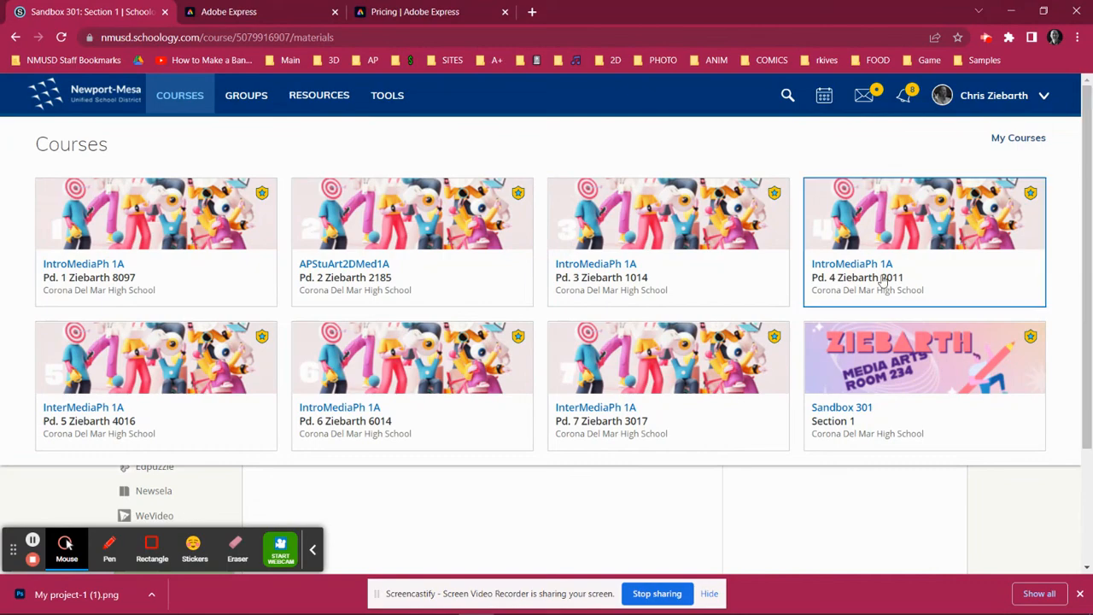
mouse_move(652, 519)
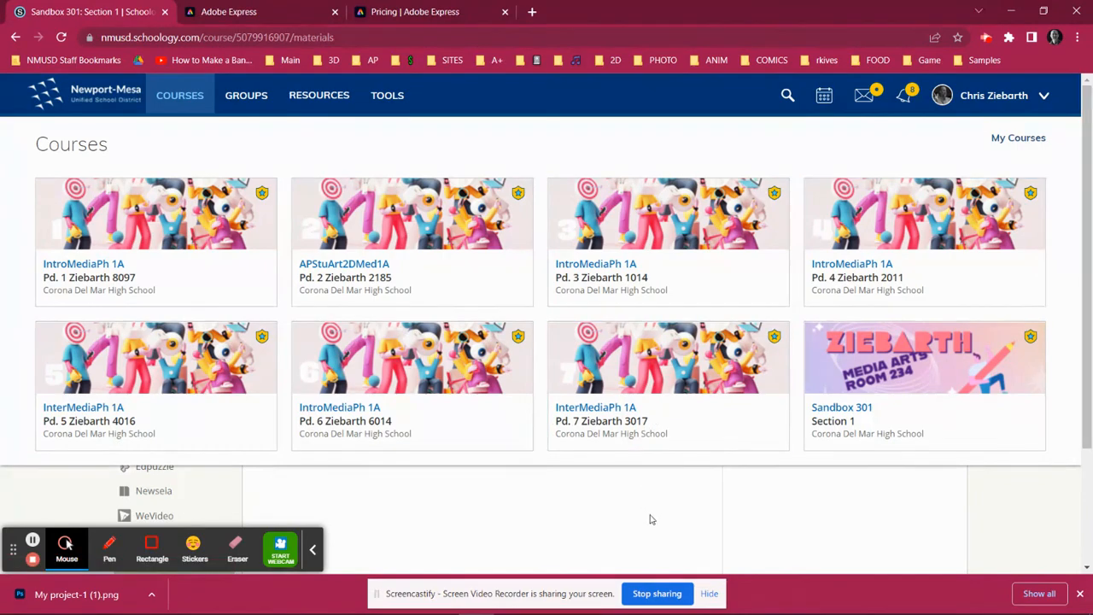